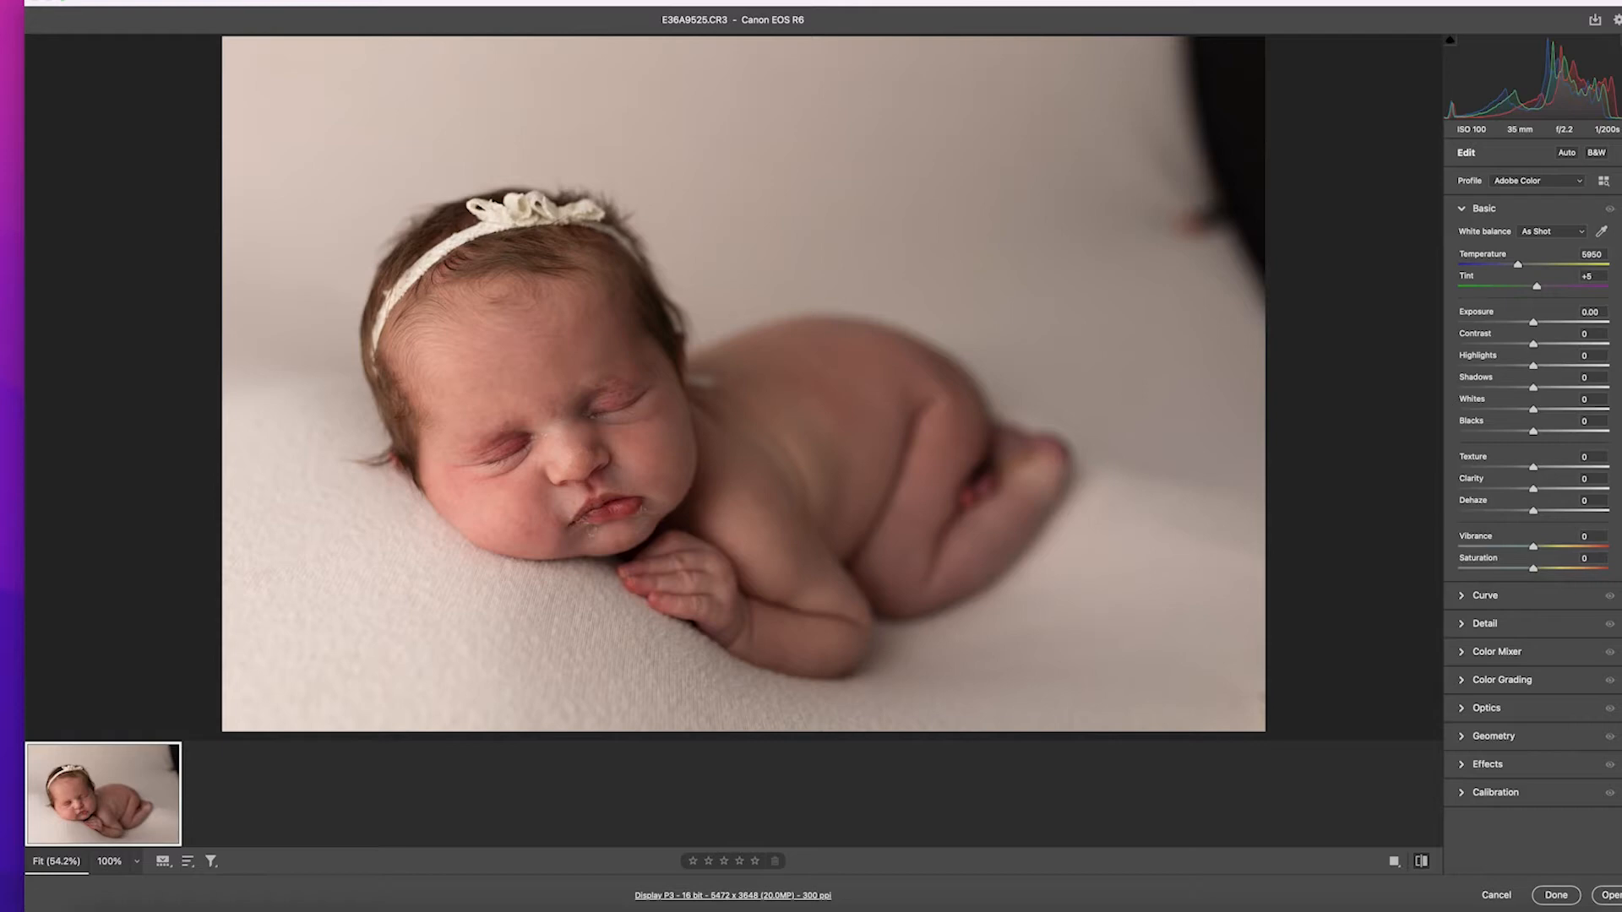
Apply a Skin Smoothie Primer preset from the Camera Raw Presets panel to warm and brighten the photo
{"action": "left_click", "coordinate": [1602, 153]}
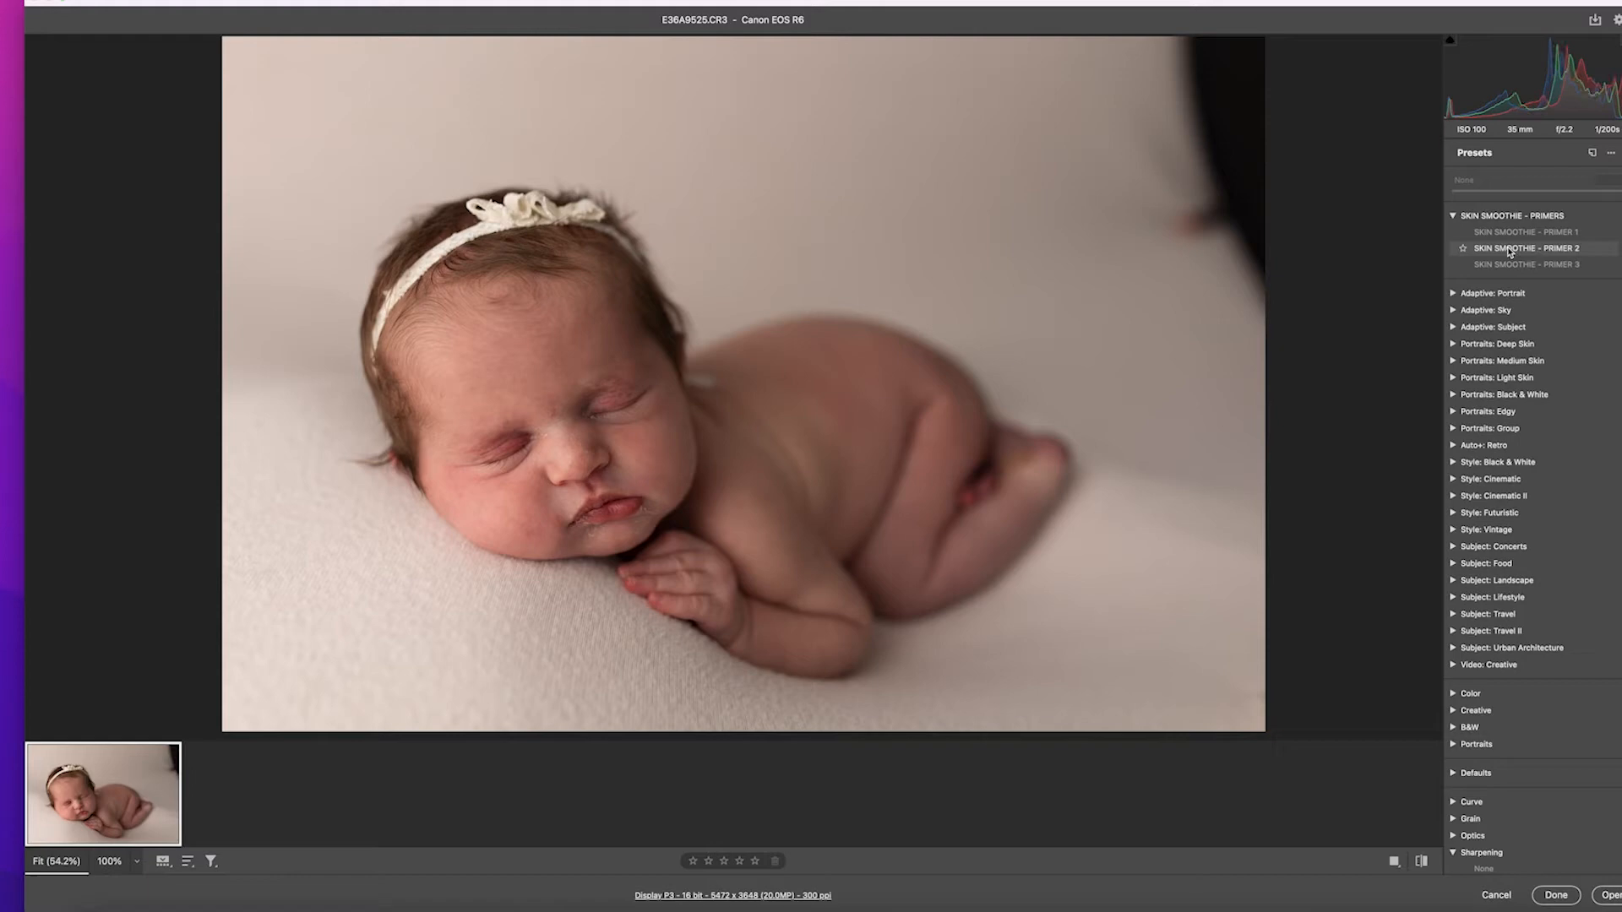
{"action": "left_click", "coordinate": [1528, 247]}
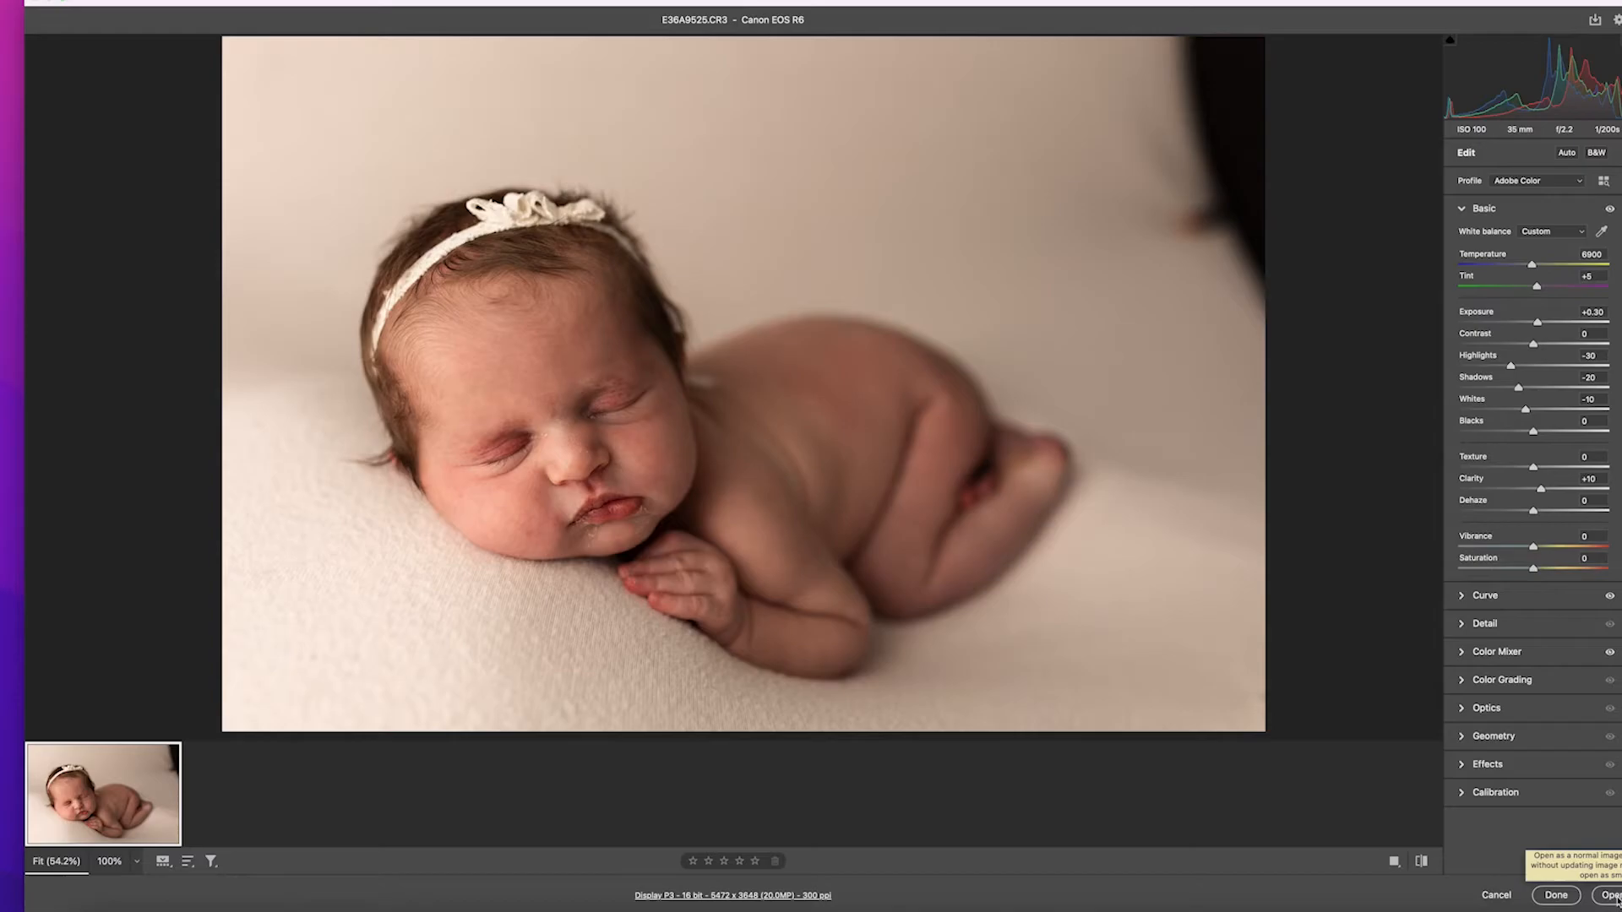
Bring the photo into Photoshop and content-aware fill the dark backdrop corner and eyebrow skin flakes
{"action": "left_click", "coordinate": [1608, 894]}
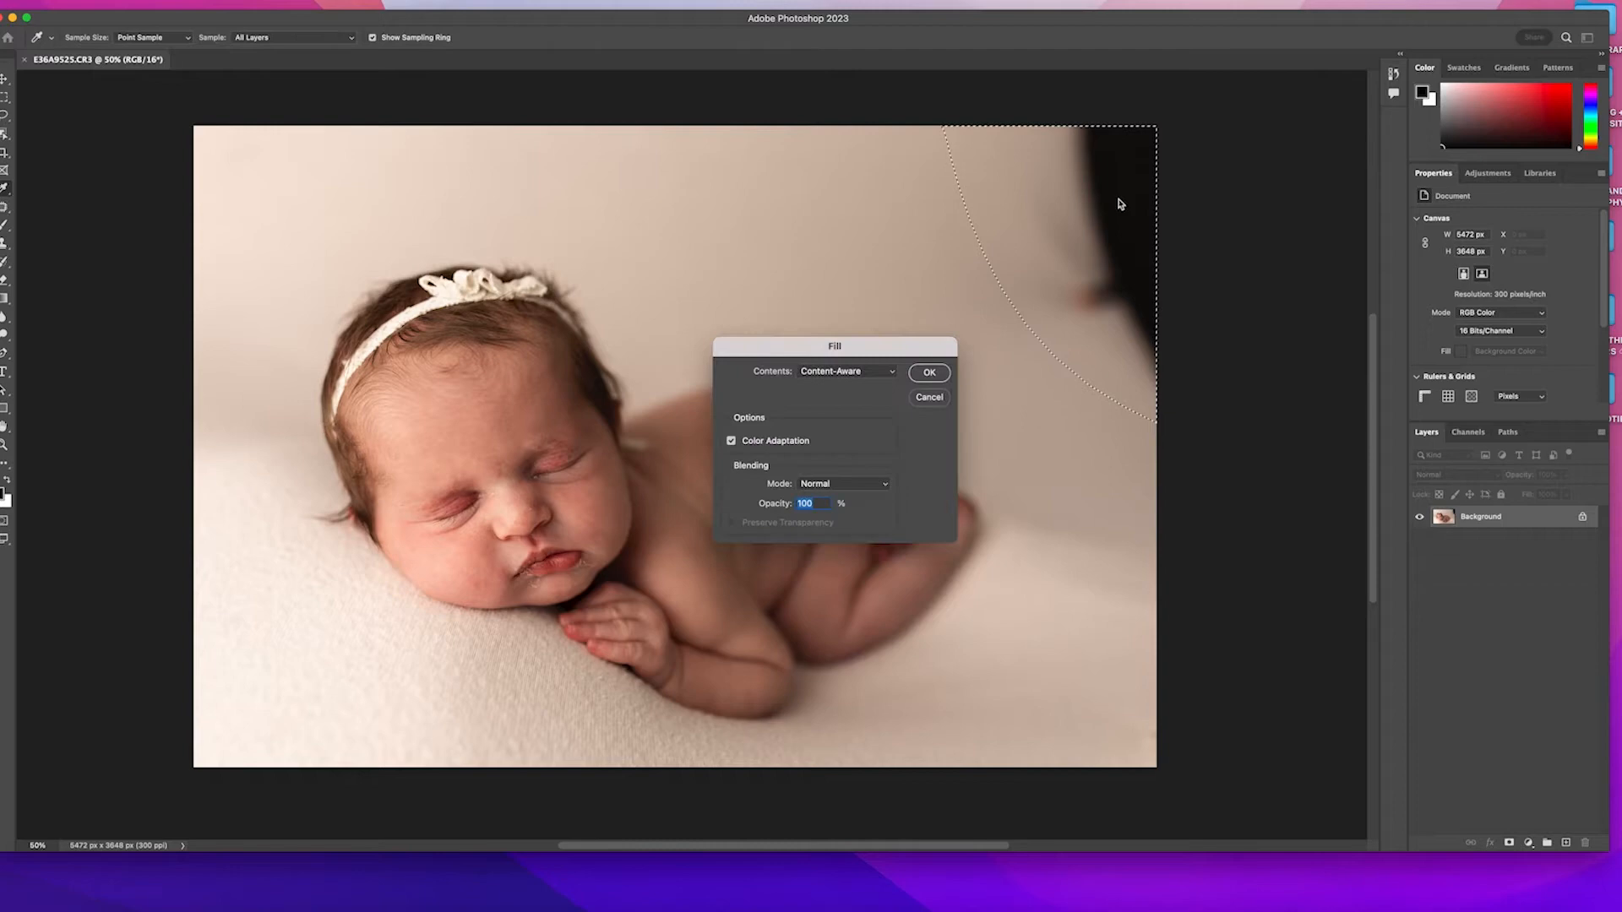
{"action": "left_click", "coordinate": [927, 373]}
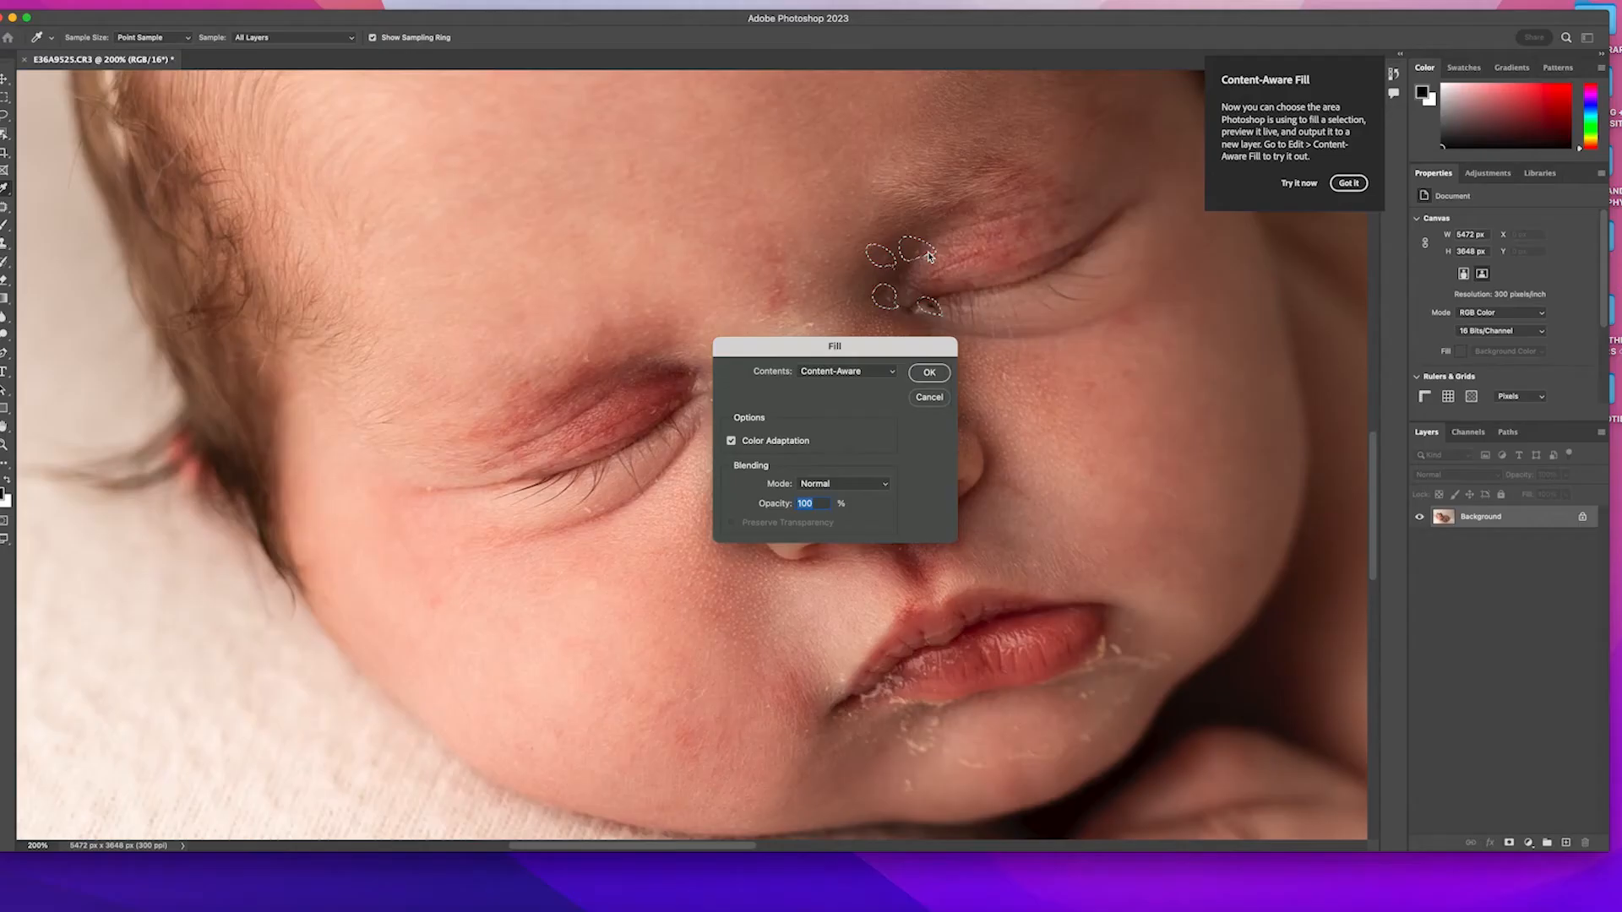
{"action": "left_click", "coordinate": [927, 372]}
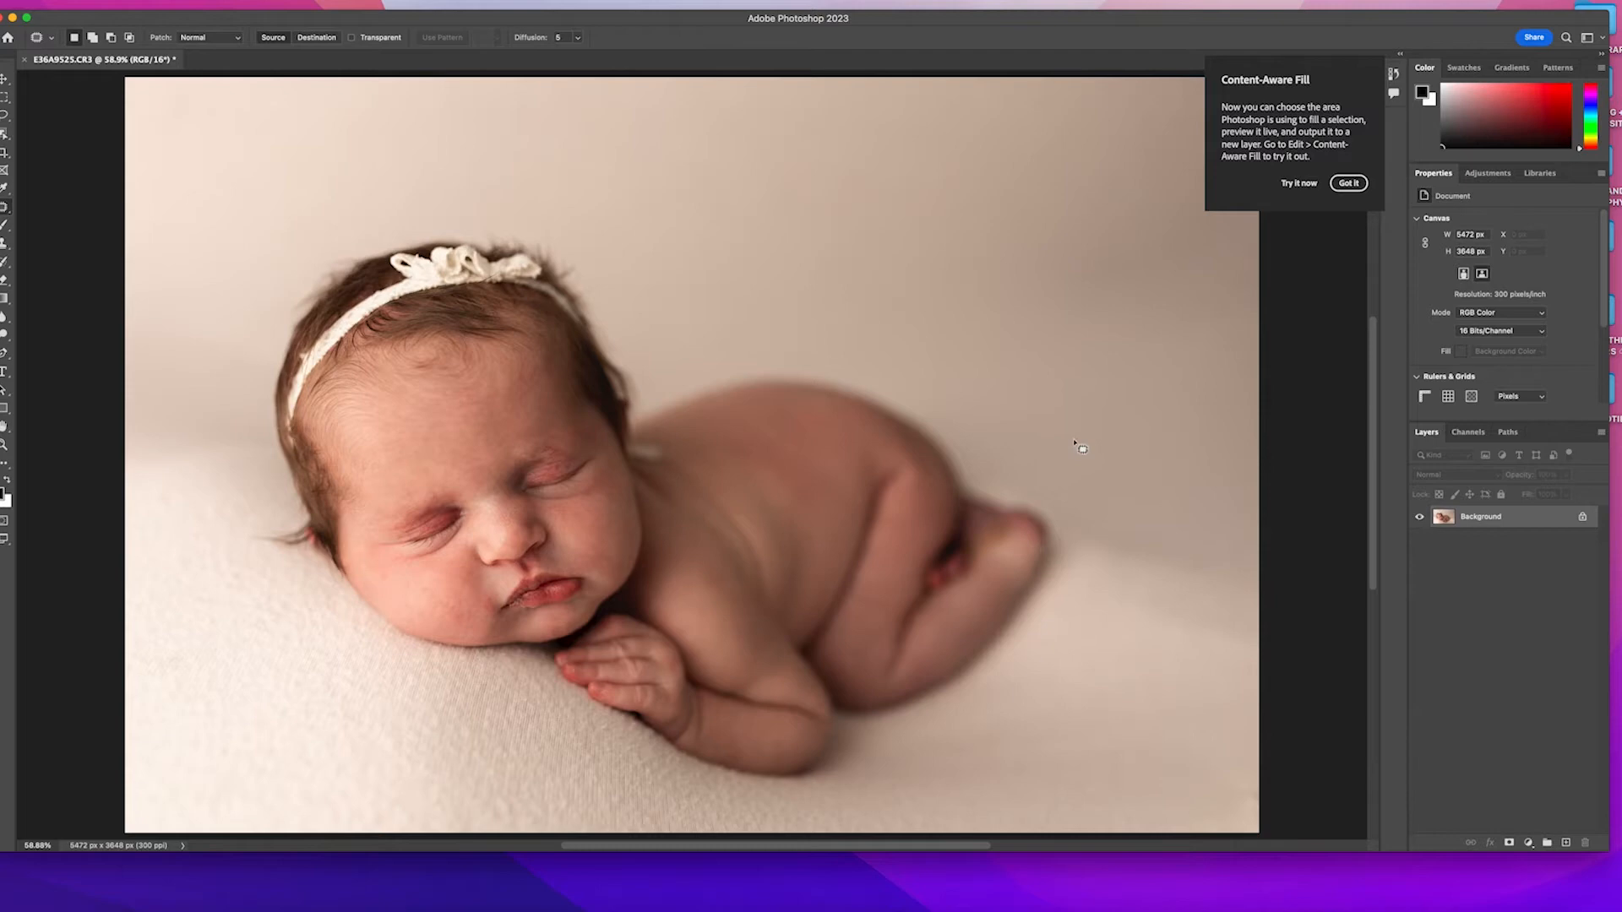
Show the Actions panel from the Window menu and switch it to Button Mode
{"action": "left_click", "coordinate": [1348, 183]}
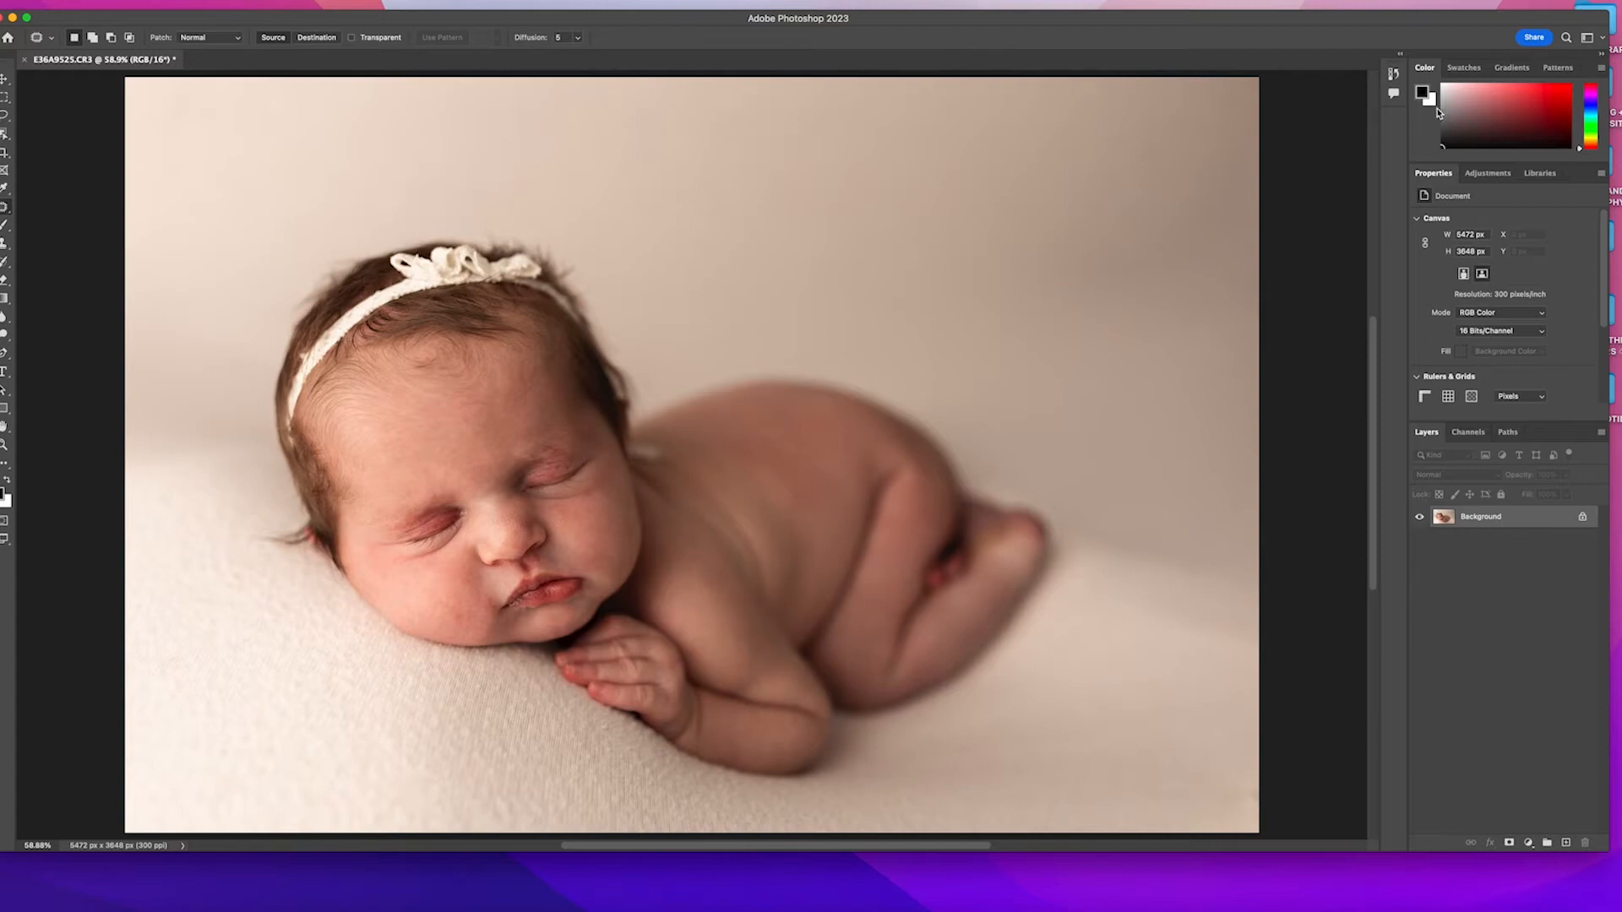
{"action": "left_click", "coordinate": [487, 9]}
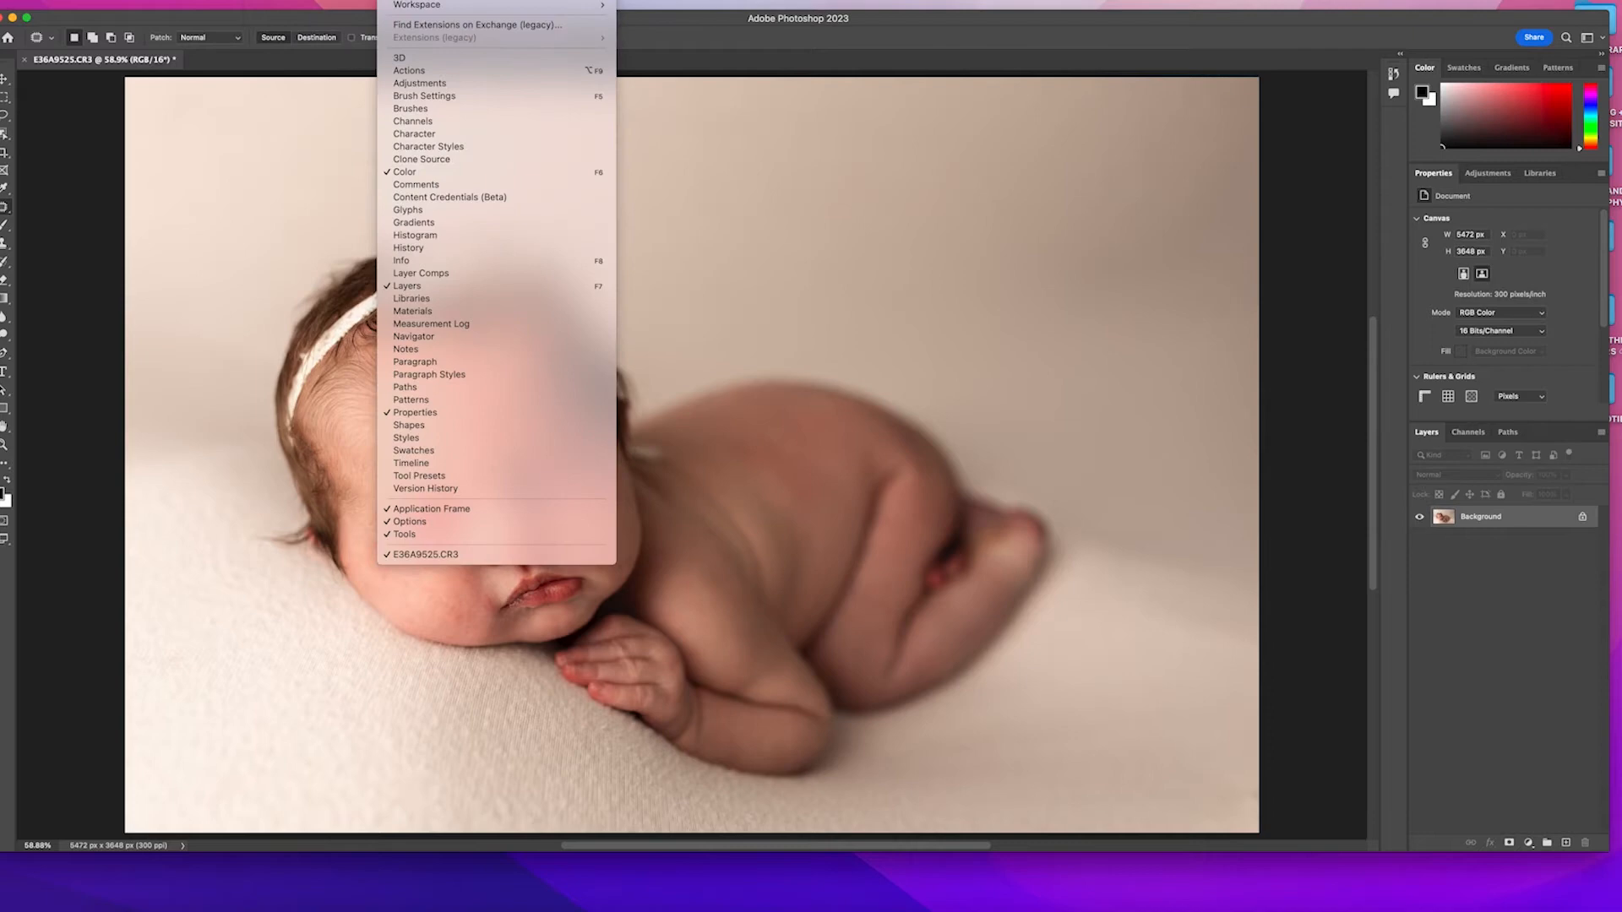
{"action": "left_click", "coordinate": [409, 70]}
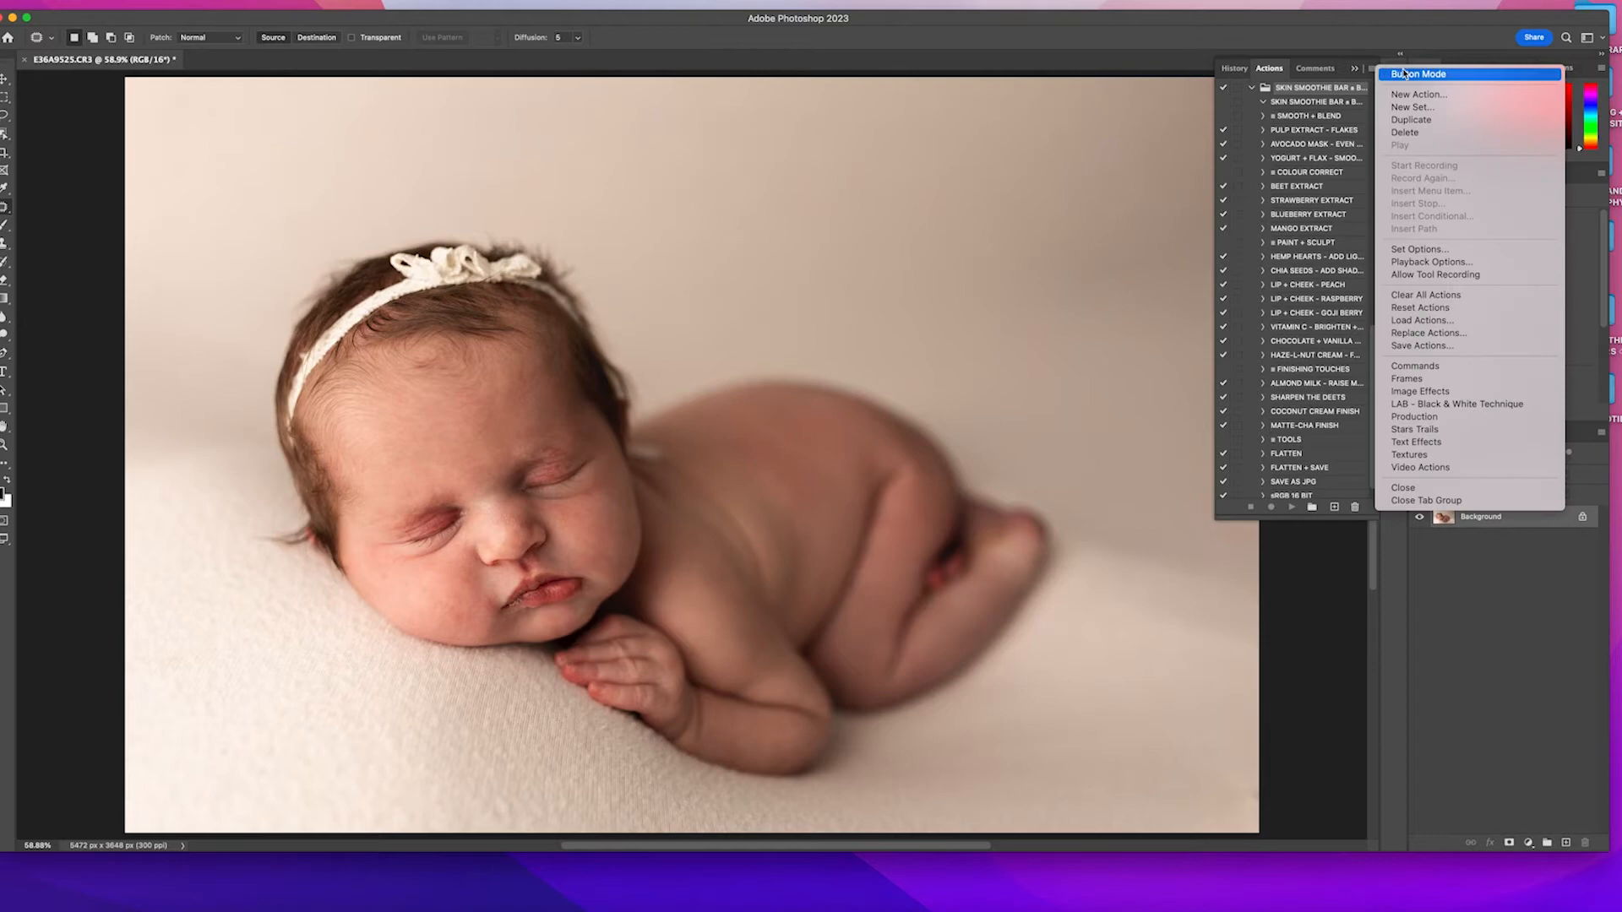
{"action": "left_click", "coordinate": [1418, 73]}
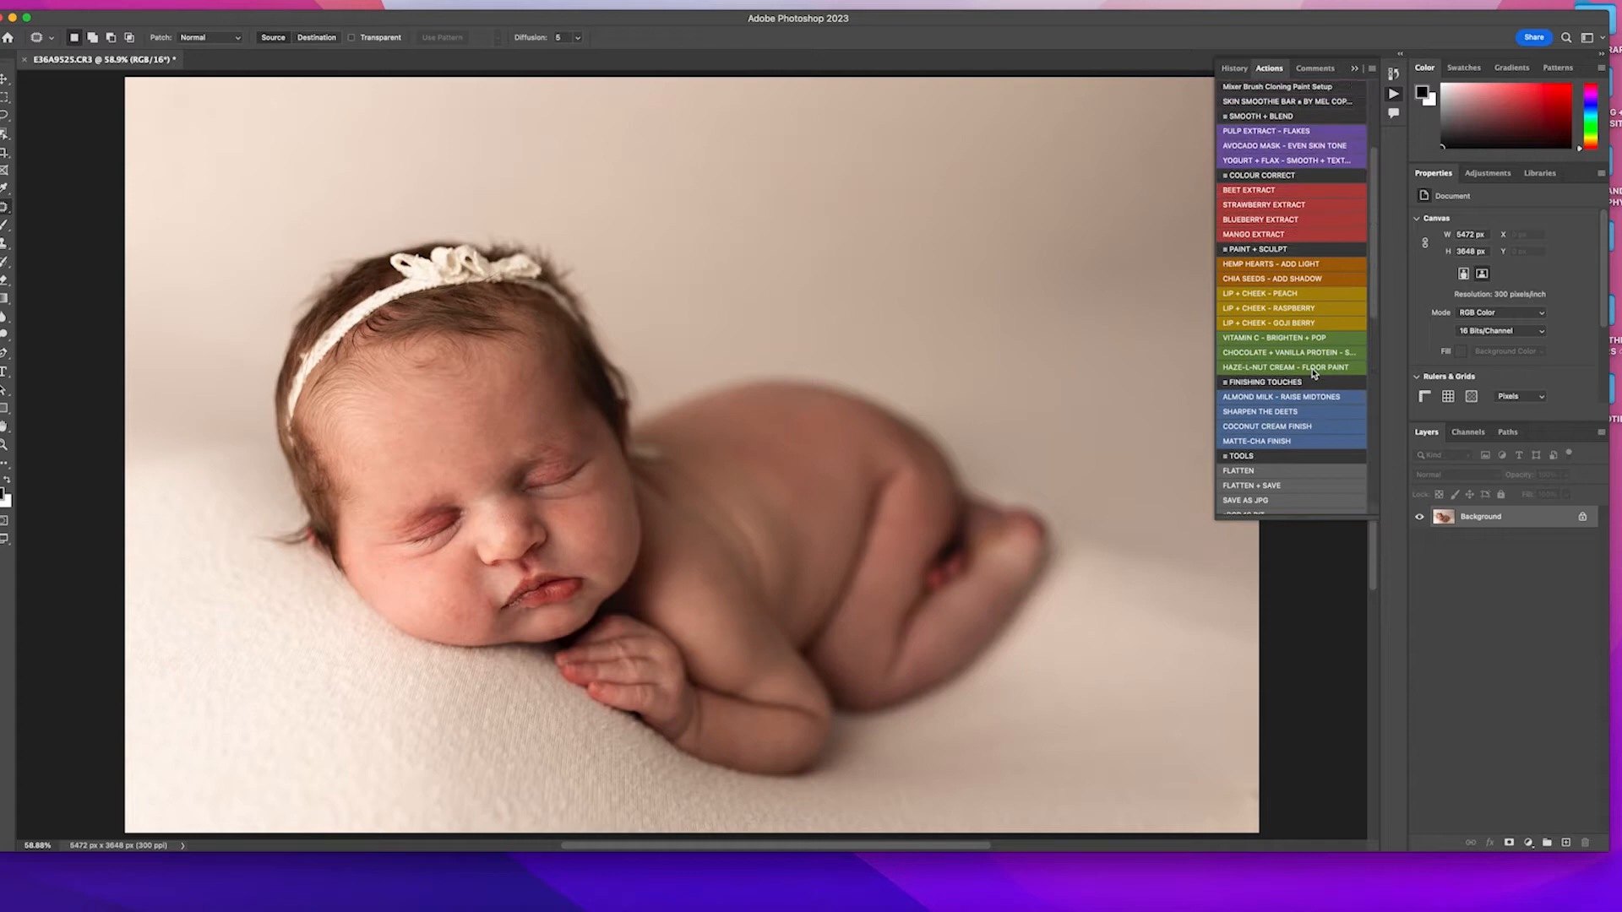
{"action": "scroll", "scroll_direction": "down", "scroll_amount": 3}
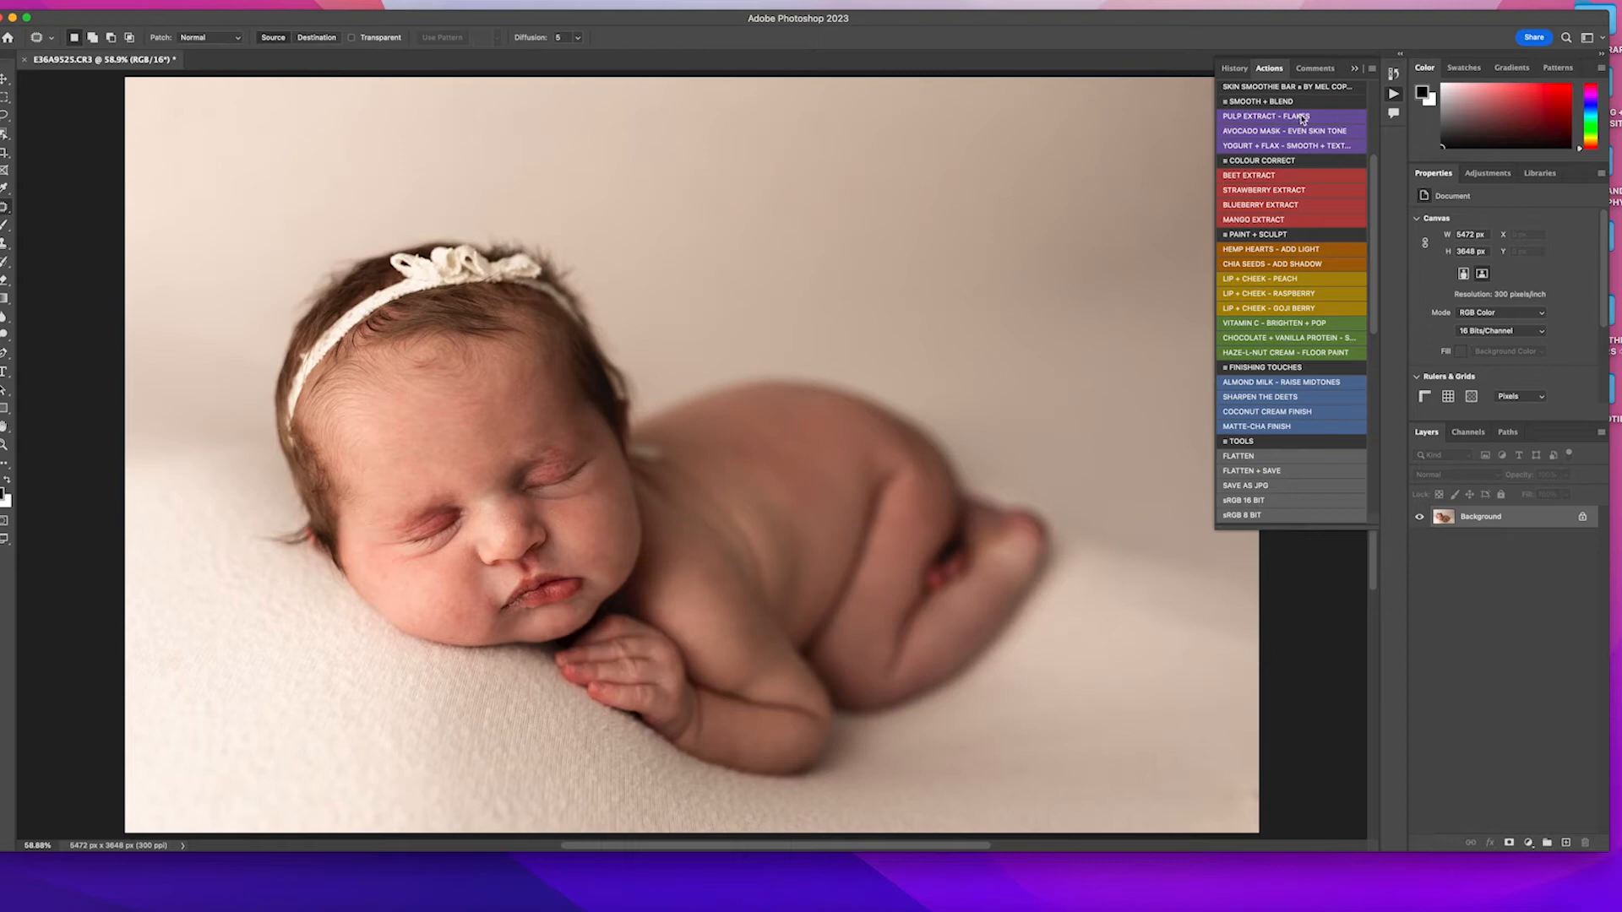
Run the PULP EXTRACT - FLAKES action to add a masked flake-smoothing layer
{"action": "left_click", "coordinate": [1290, 115]}
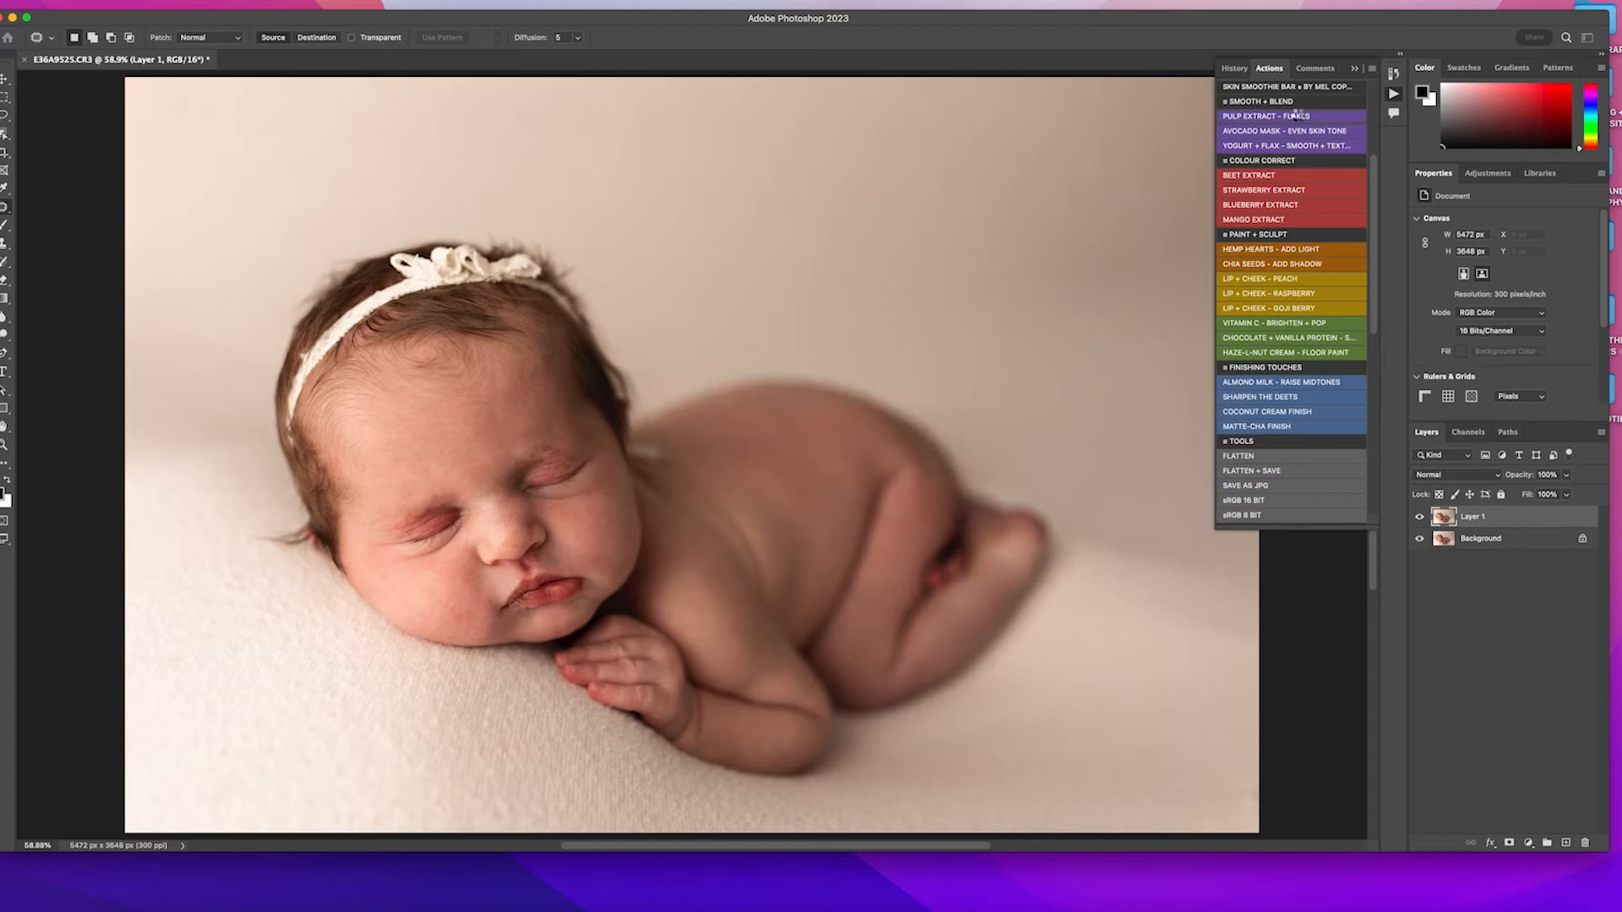
{"action": "left_click", "coordinate": [1264, 115]}
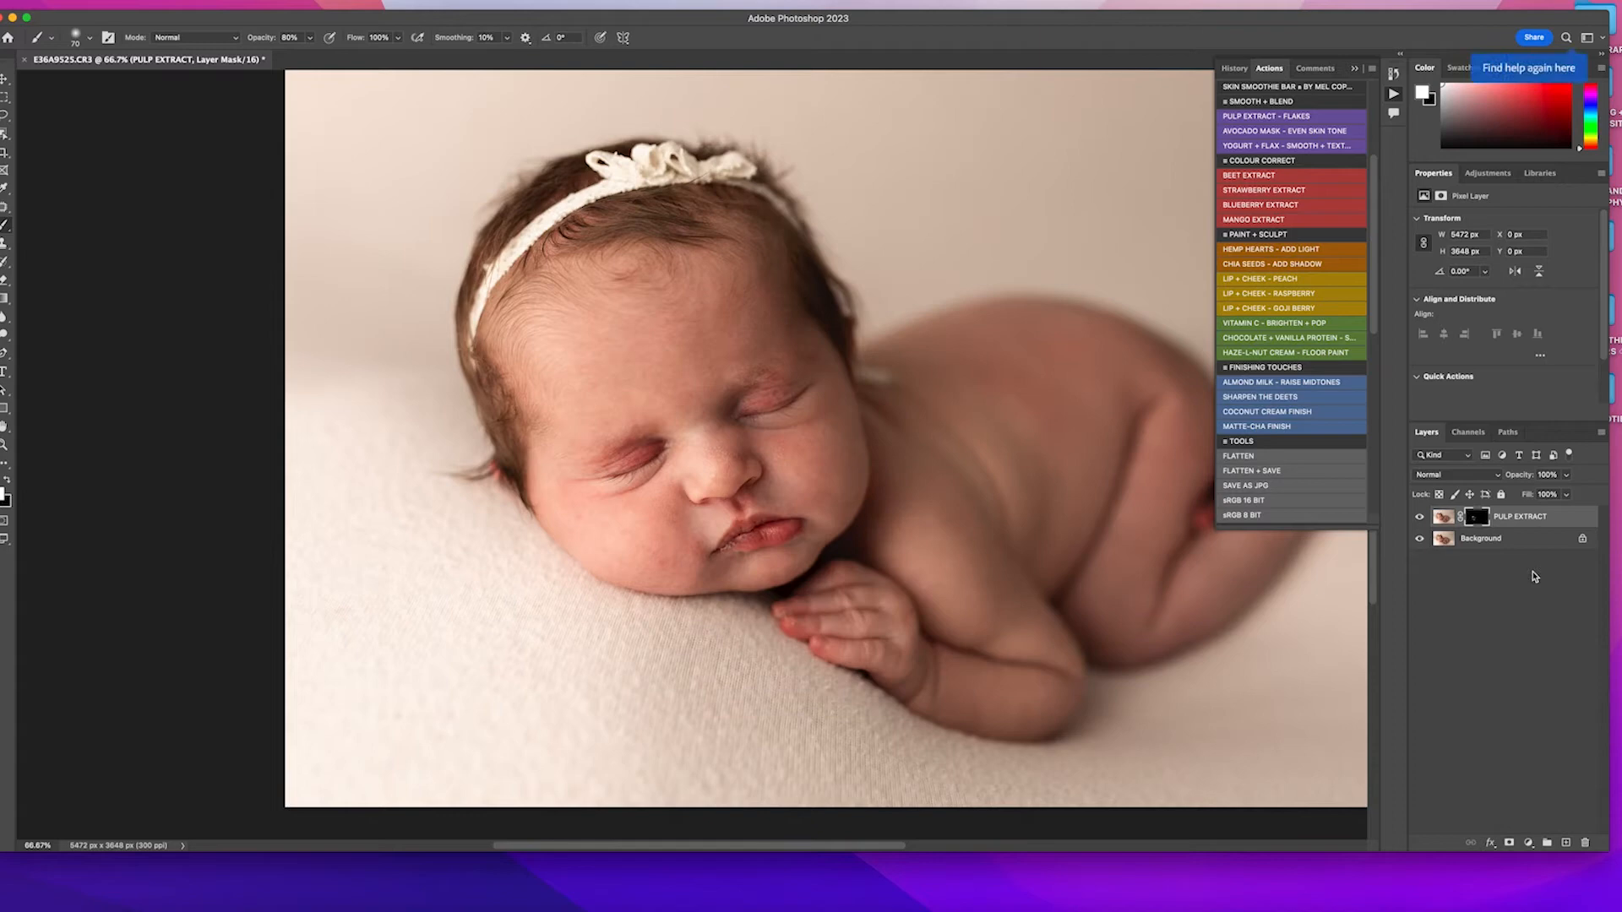
{"action": "mouse_move", "coordinate": [1289, 478]}
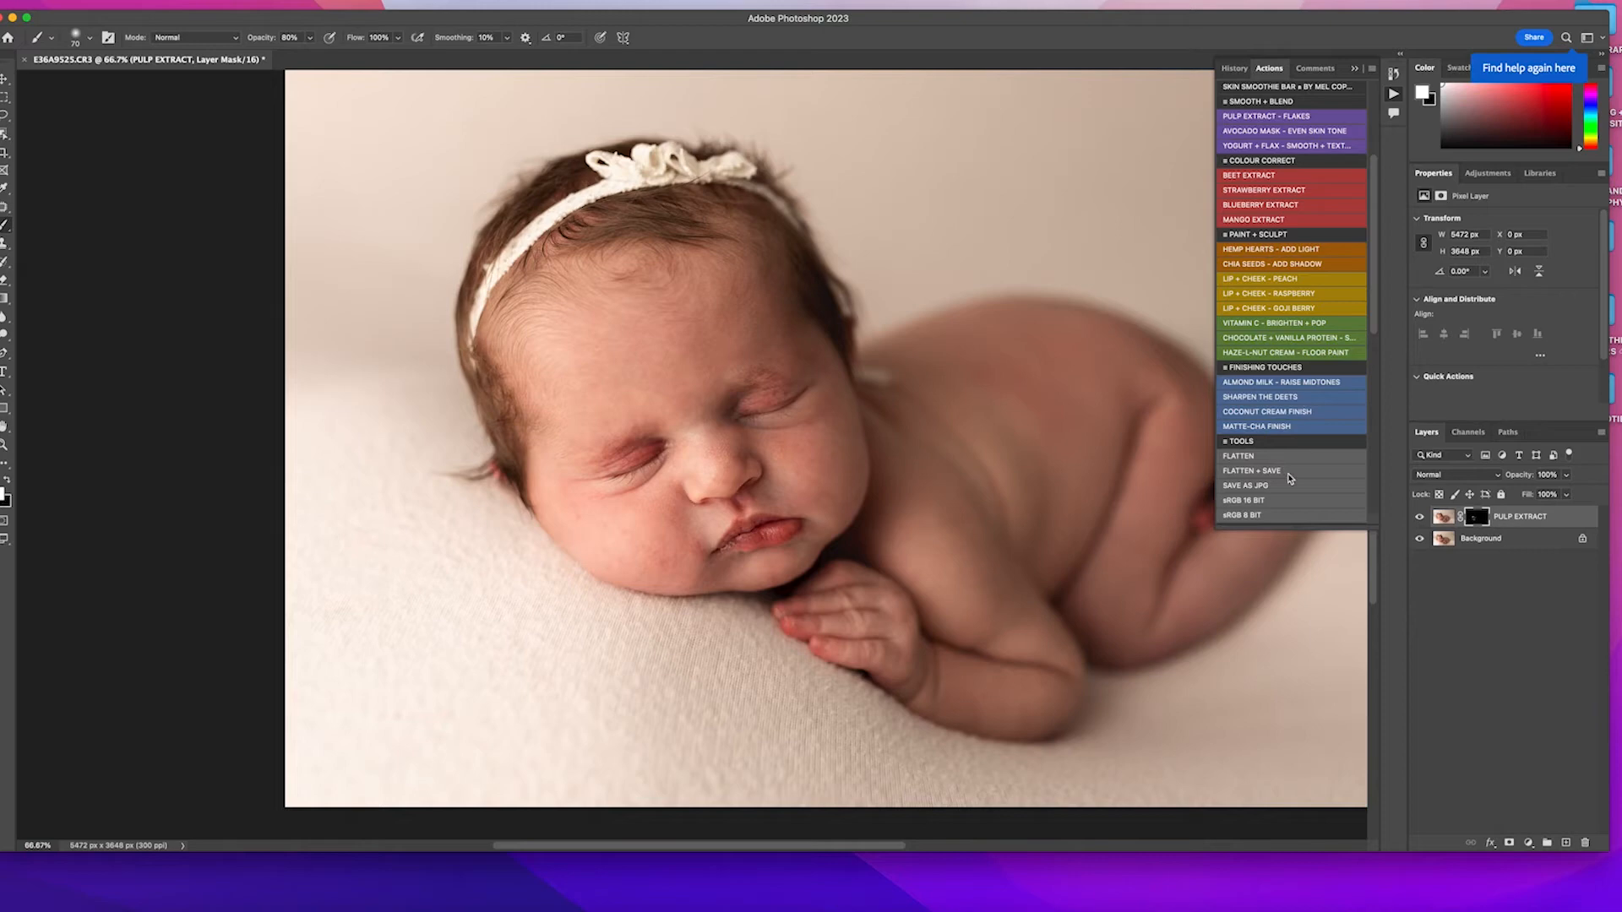
Paint the AVOCADO MASK even-skin-tone correction onto the face and flatten the photo
{"action": "left_click", "coordinate": [1238, 456]}
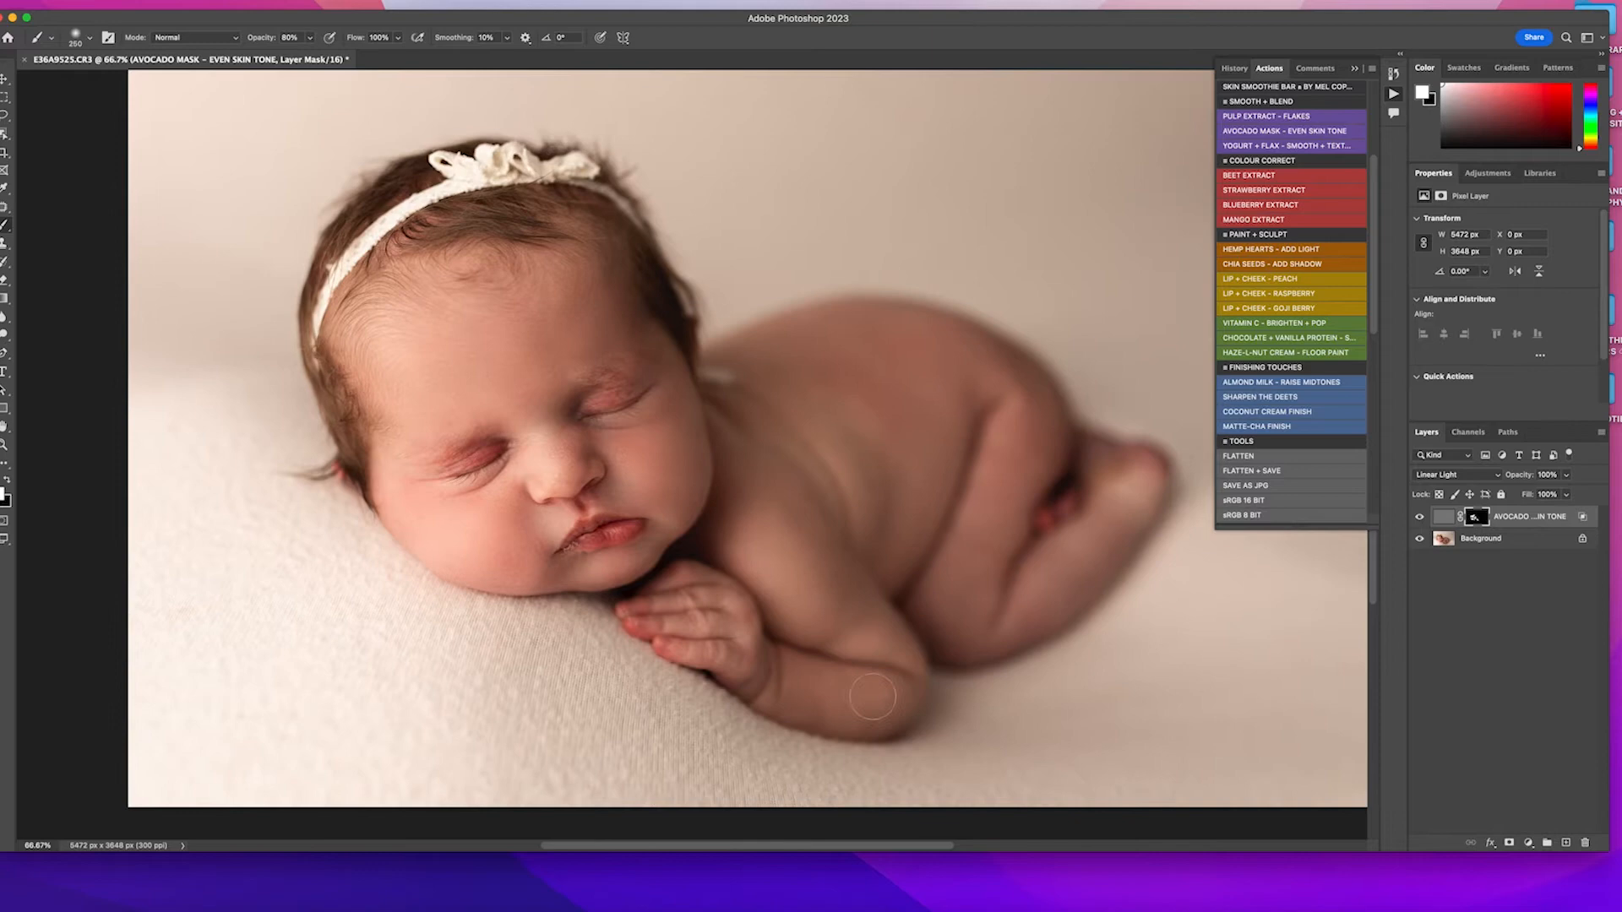
{"action": "mouse_move", "coordinate": [1045, 590]}
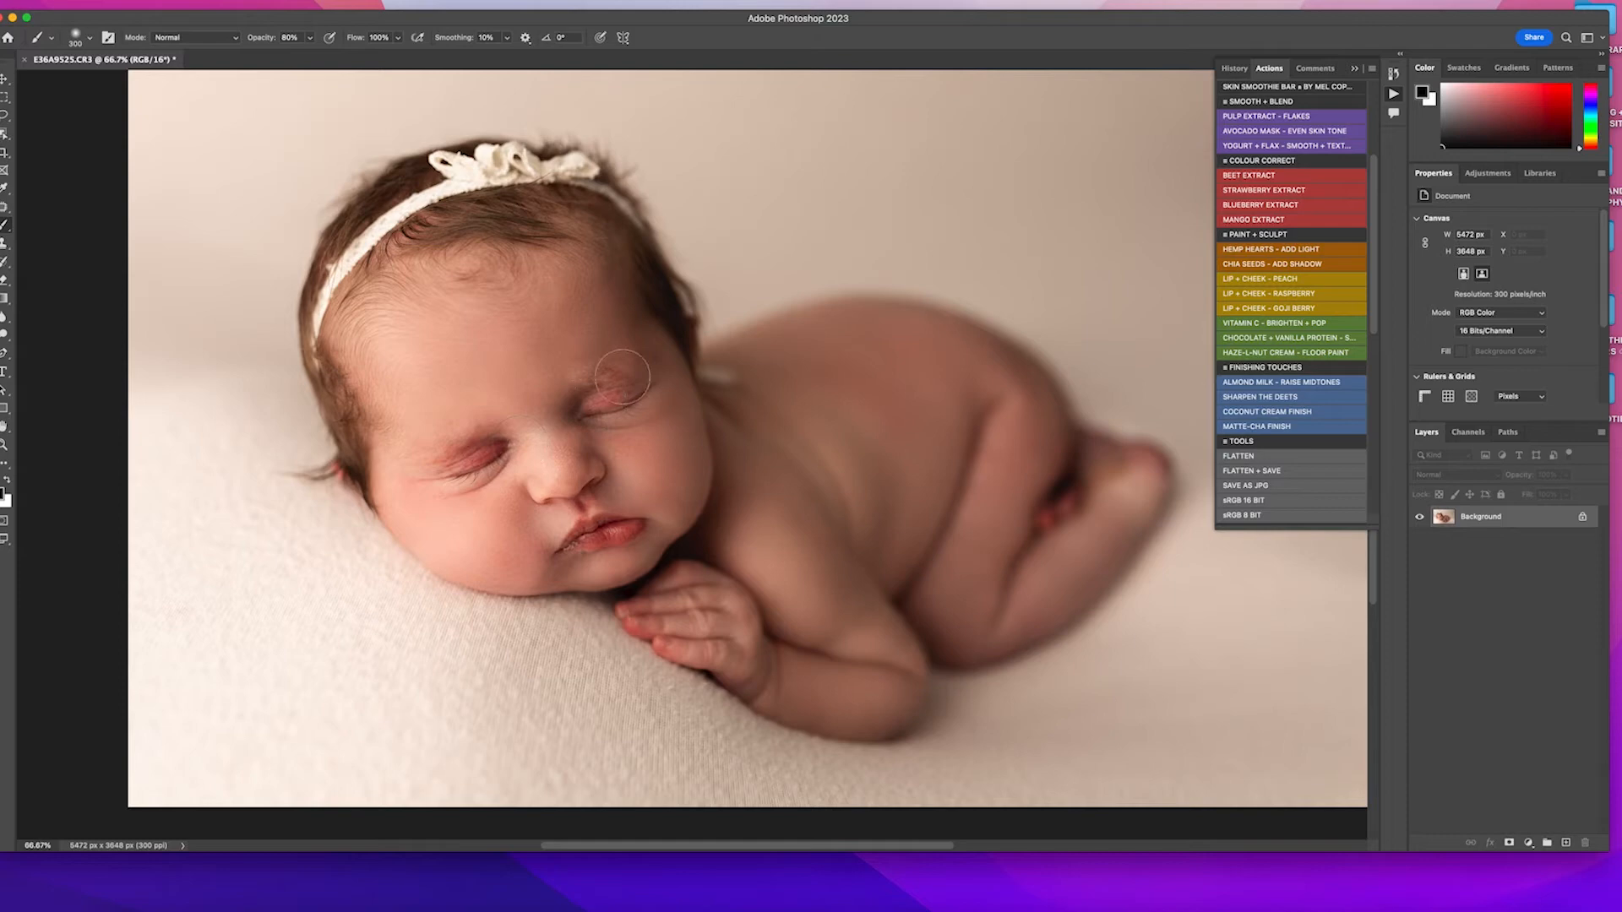
{"action": "scroll", "scroll_direction": "down", "scroll_amount": 3}
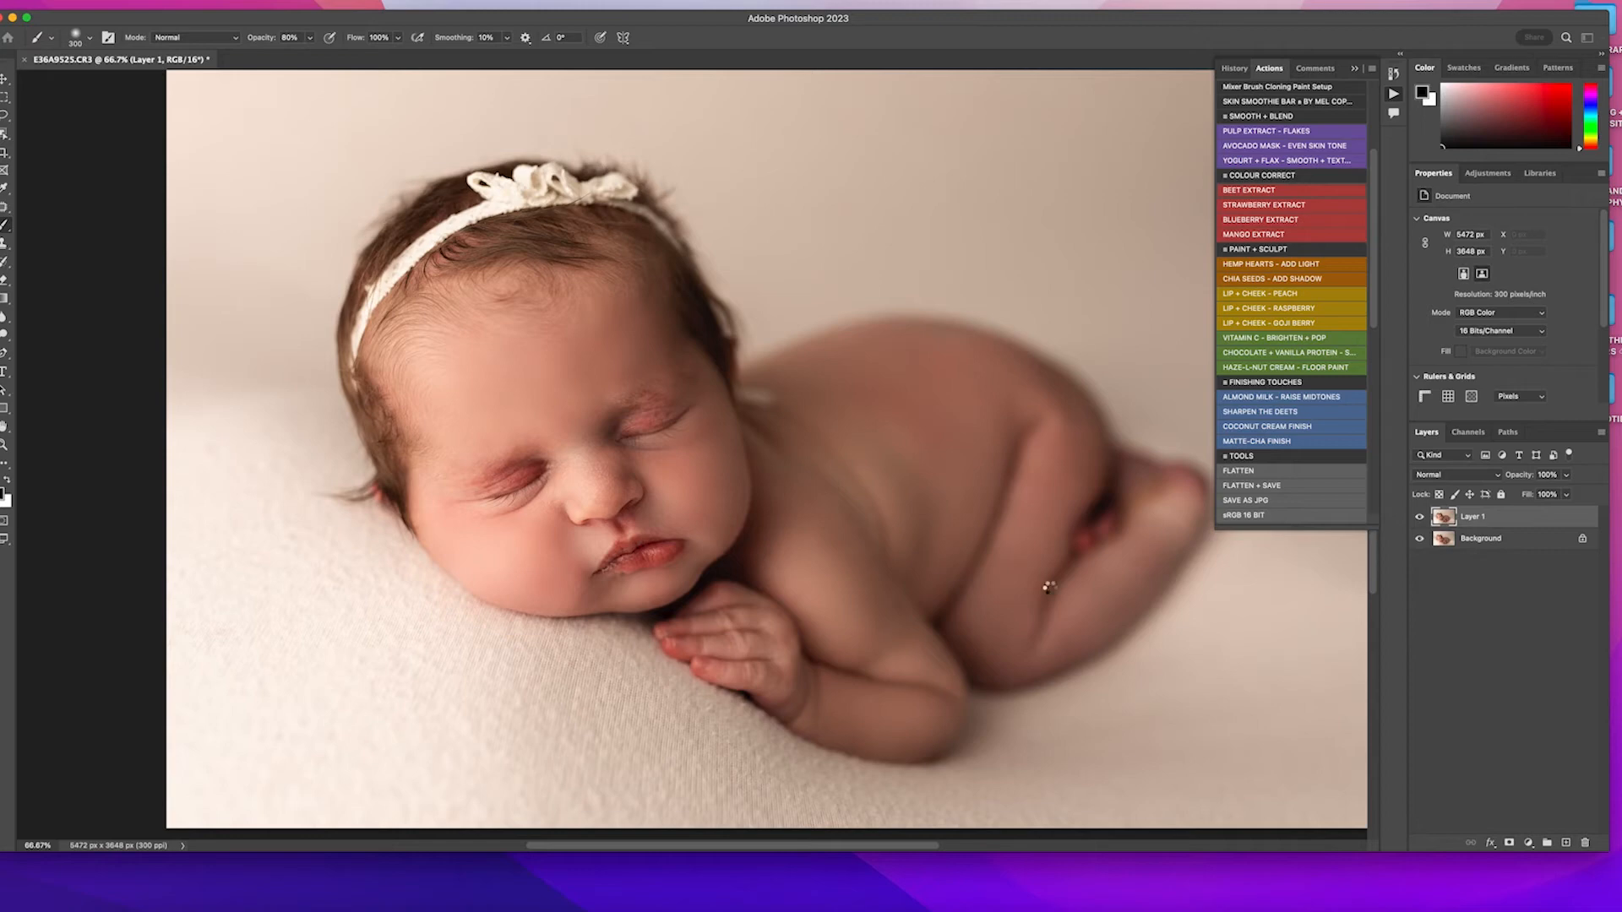
Run the Mixer Brush Cloning Paint Setup action to smooth the backdrop on Layer 1
{"action": "left_click", "coordinate": [1247, 190]}
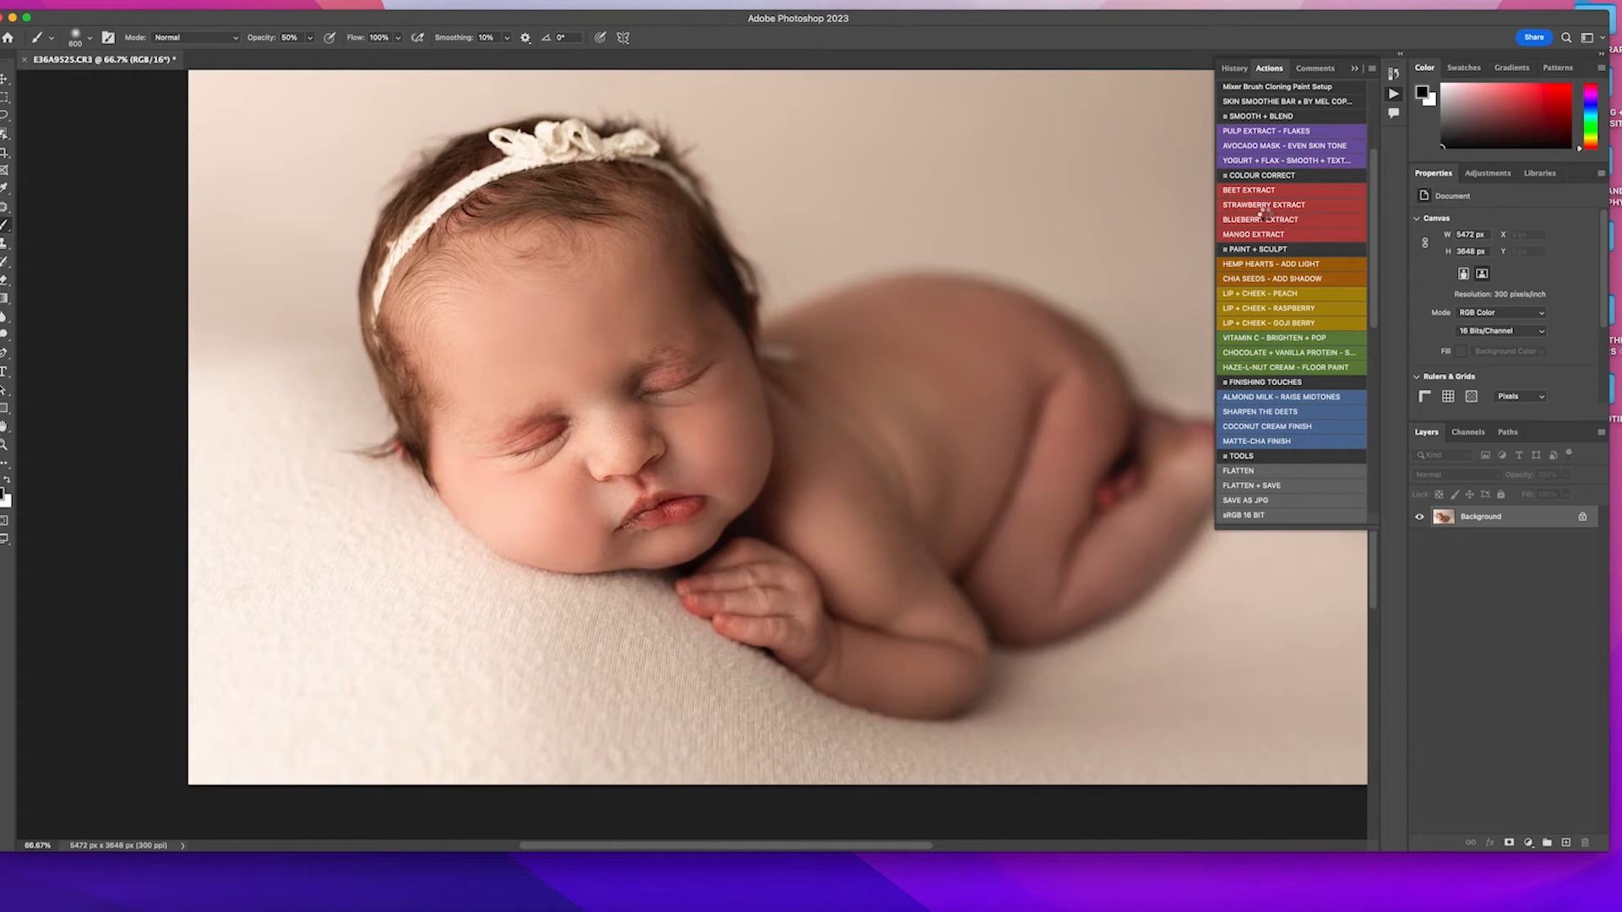
Apply the STRAWBERRY EXTRACT colour correction to the baby's skin
{"action": "left_click", "coordinate": [1263, 204]}
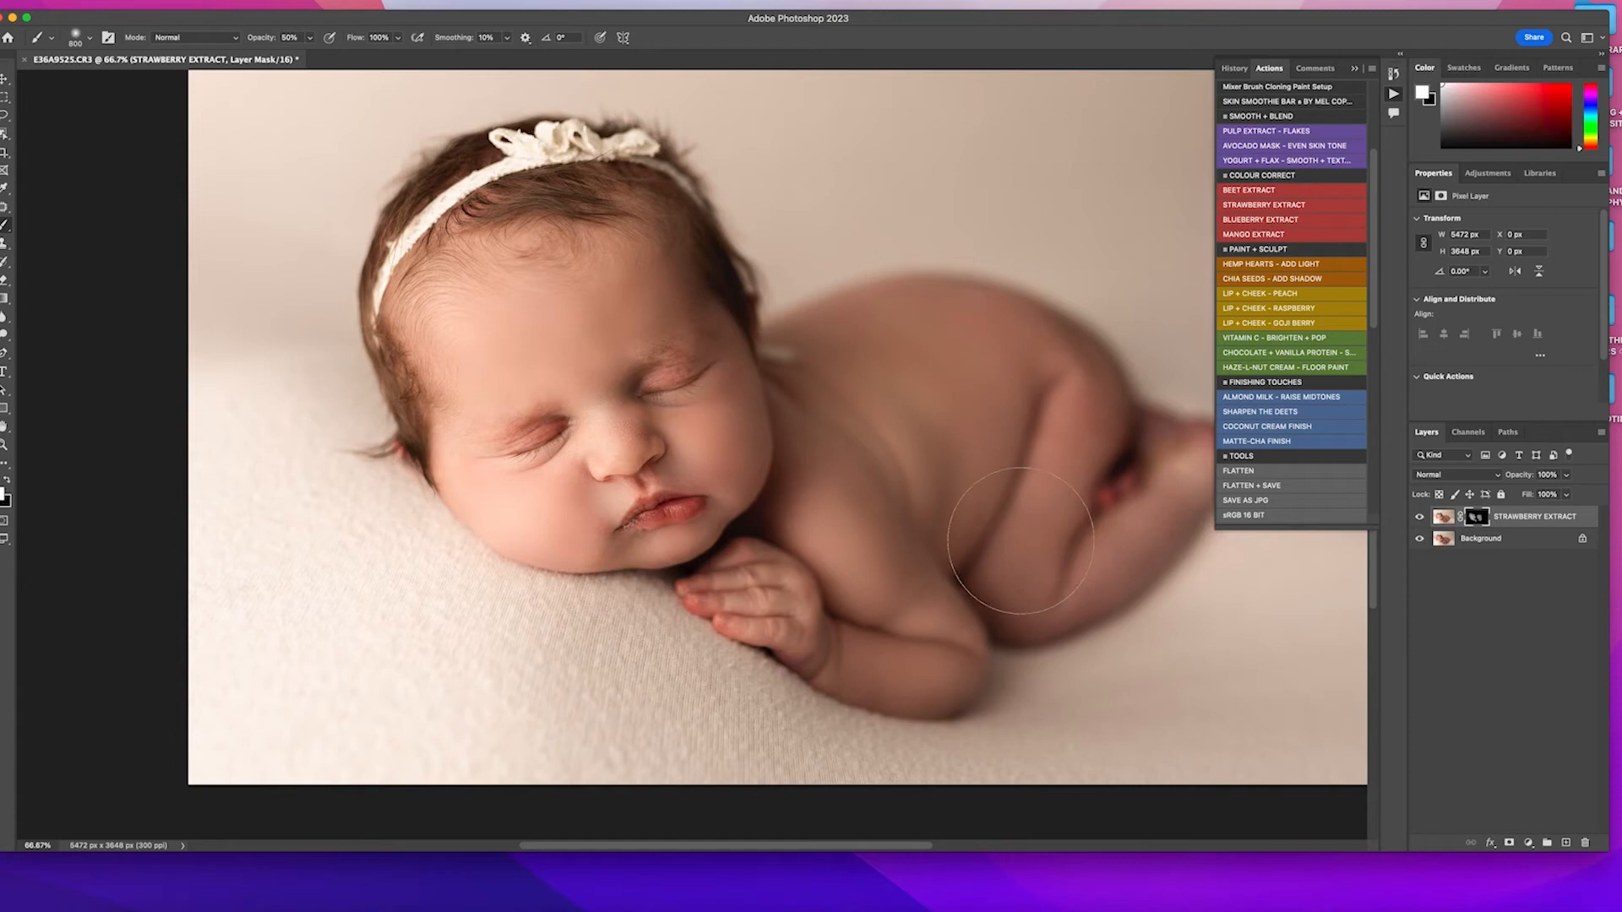
{"action": "scroll", "scroll_direction": "down", "scroll_amount": 3}
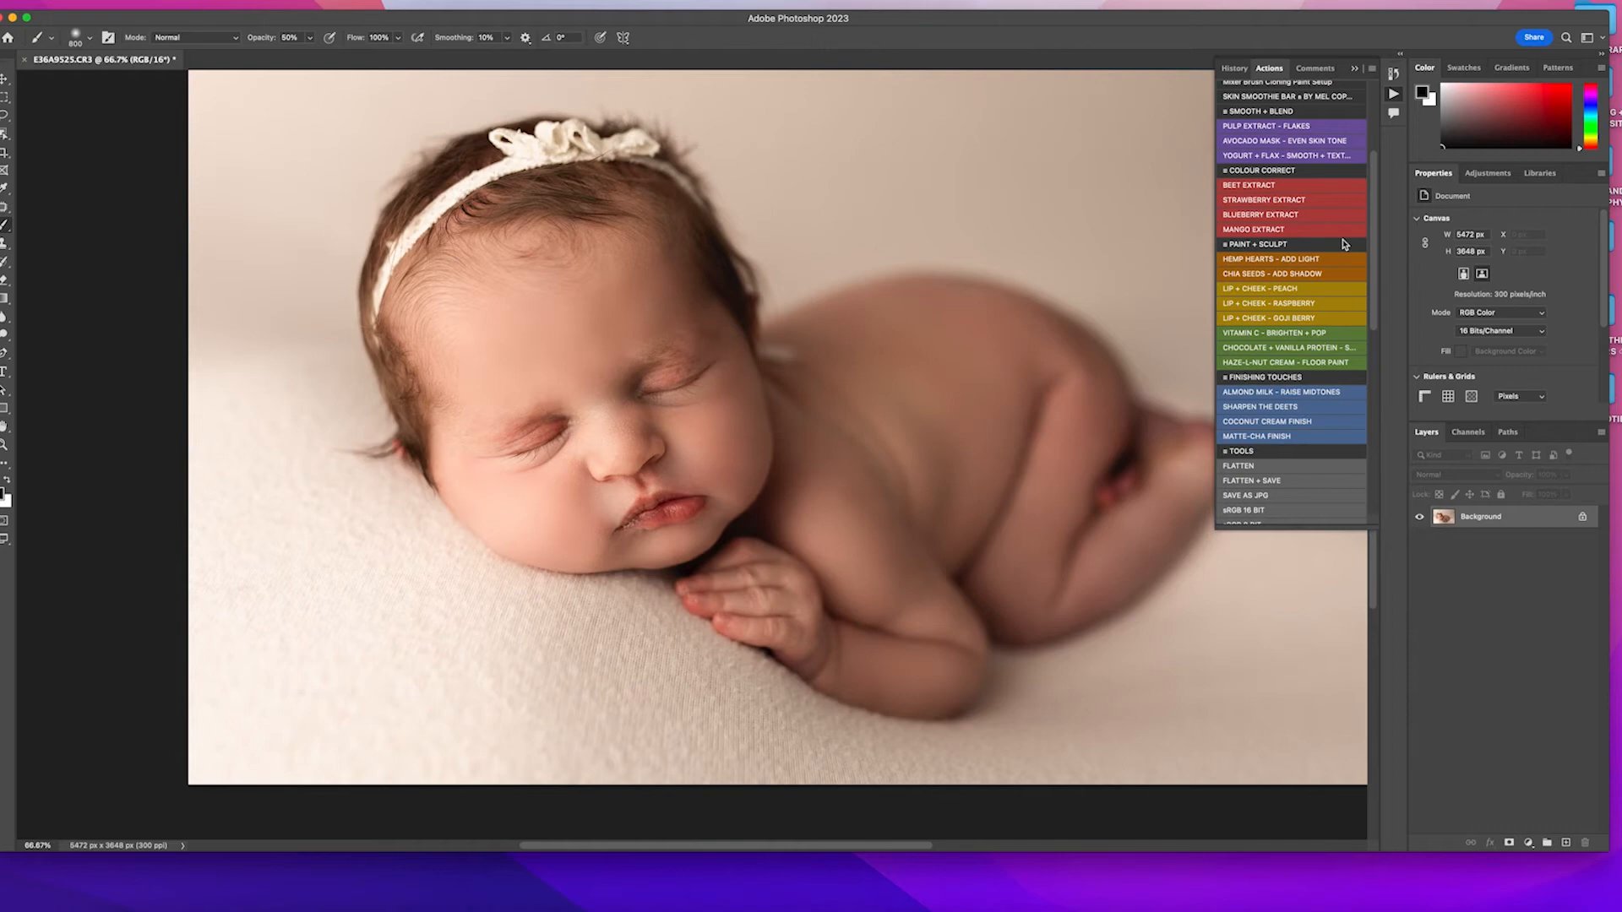
{"action": "left_click", "coordinate": [1260, 213]}
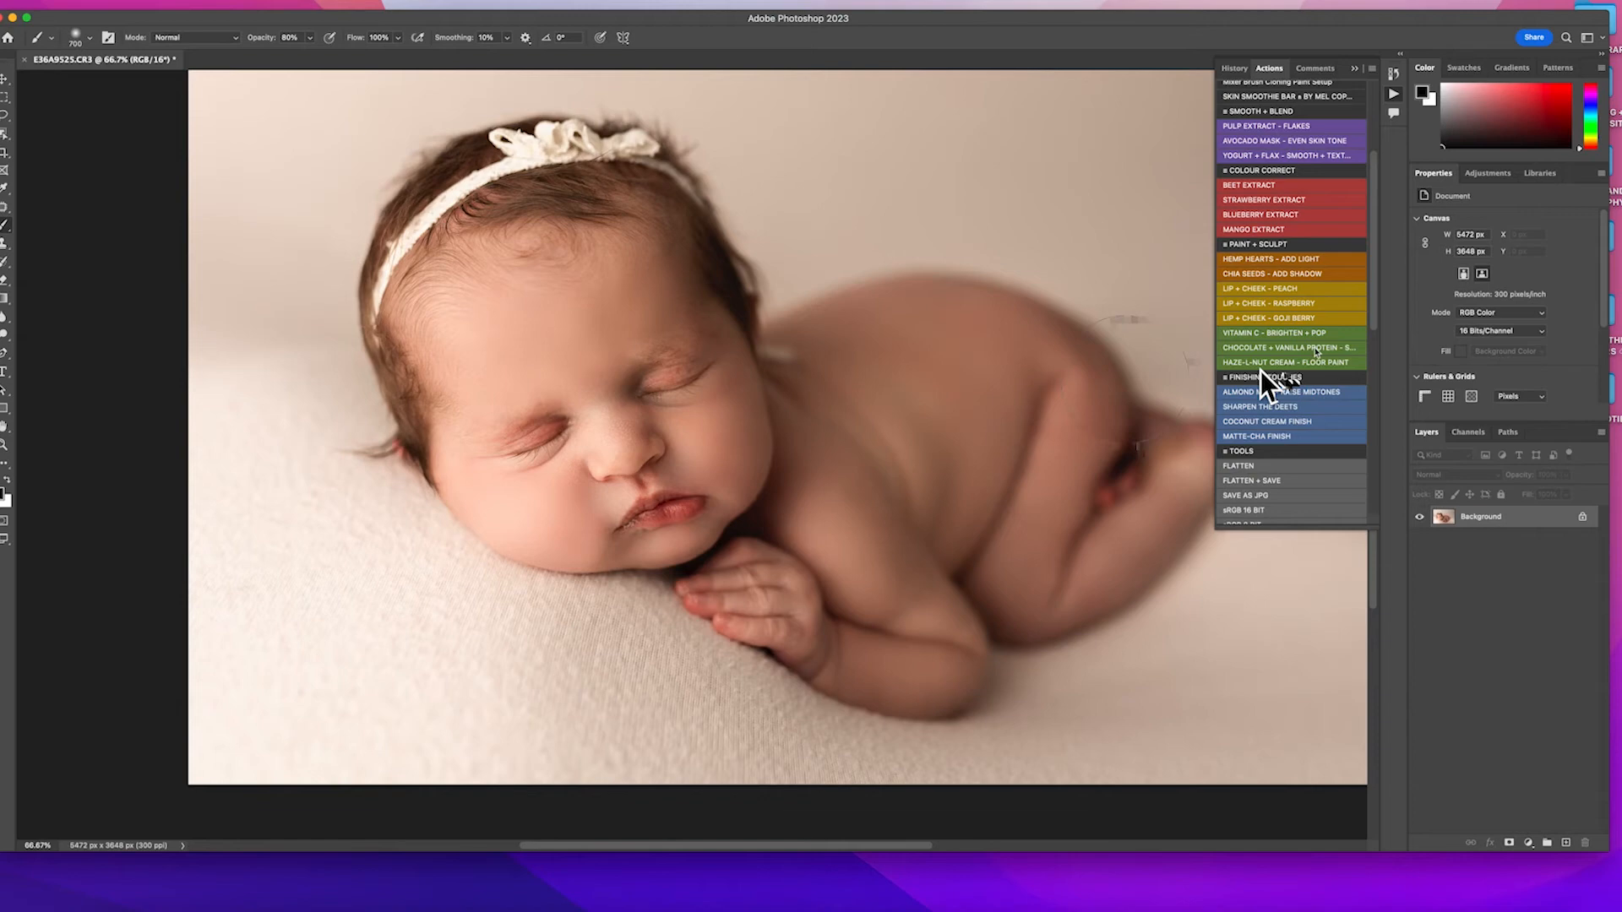
{"action": "mouse_move", "coordinate": [1282, 269]}
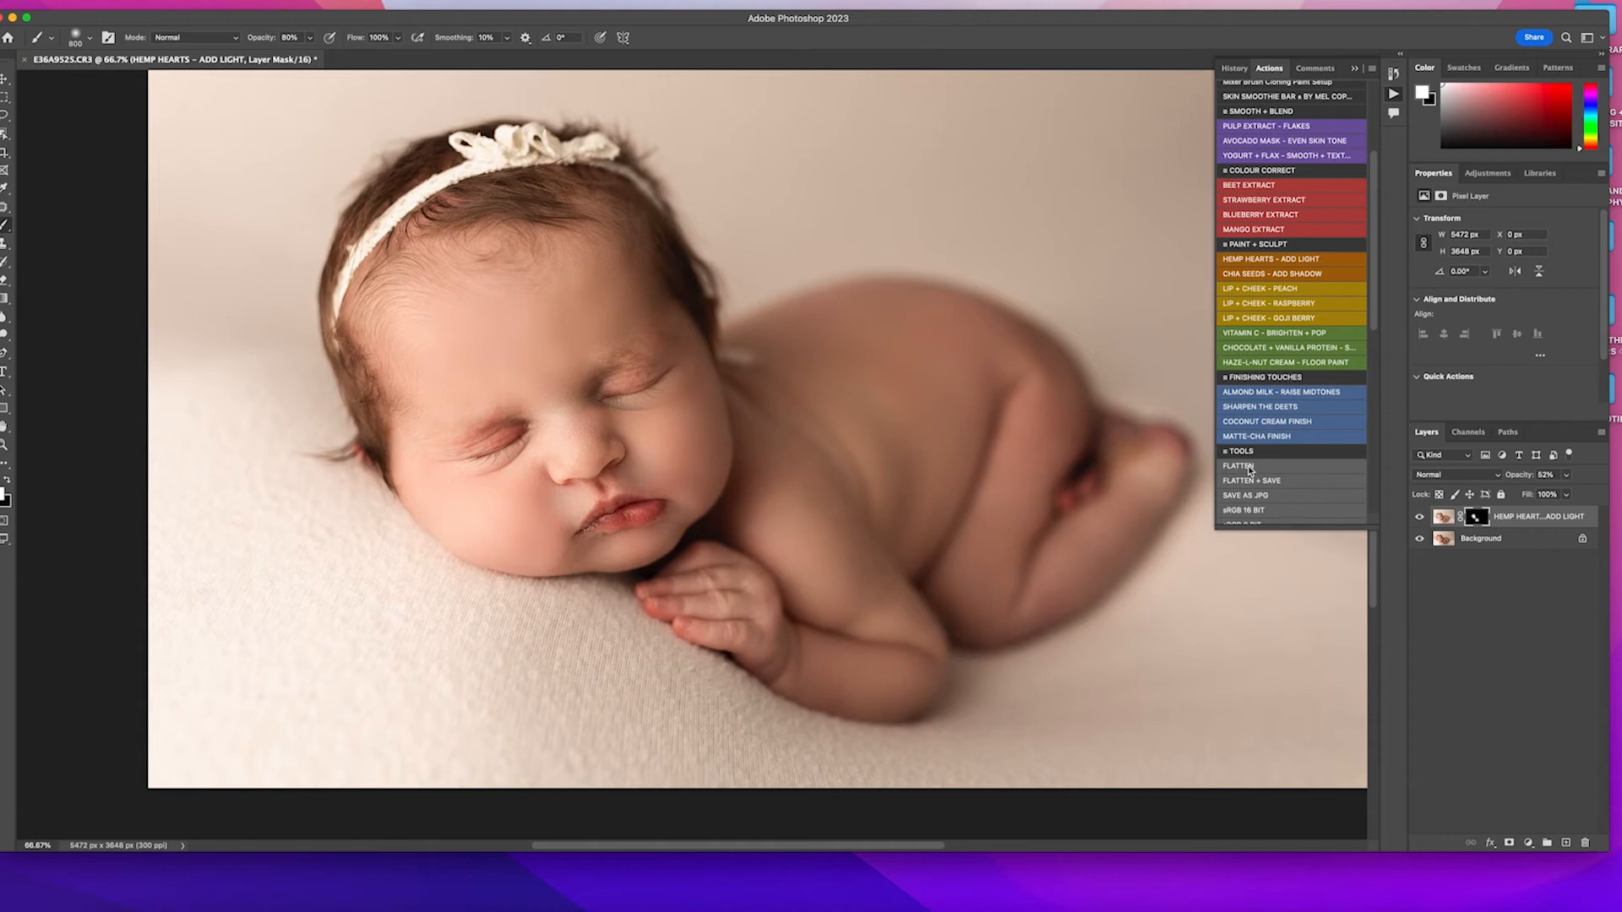
Flatten the 63%-opacity Hemp Hearts add-light layer into the Background
{"action": "left_click", "coordinate": [1273, 273]}
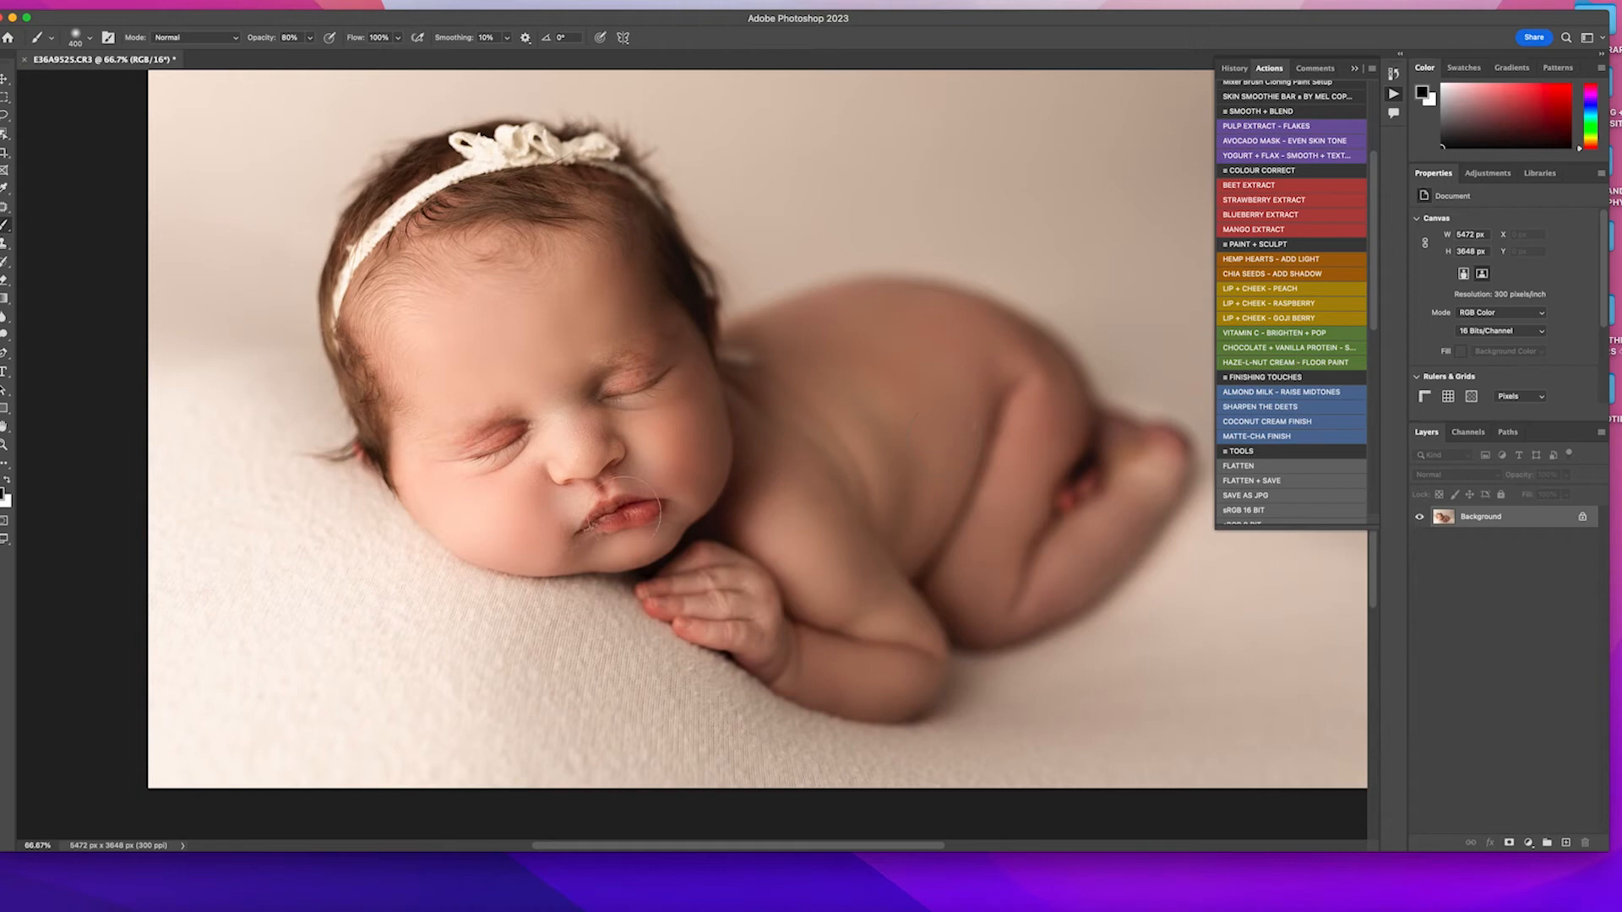
{"action": "double_click", "coordinate": [1267, 317]}
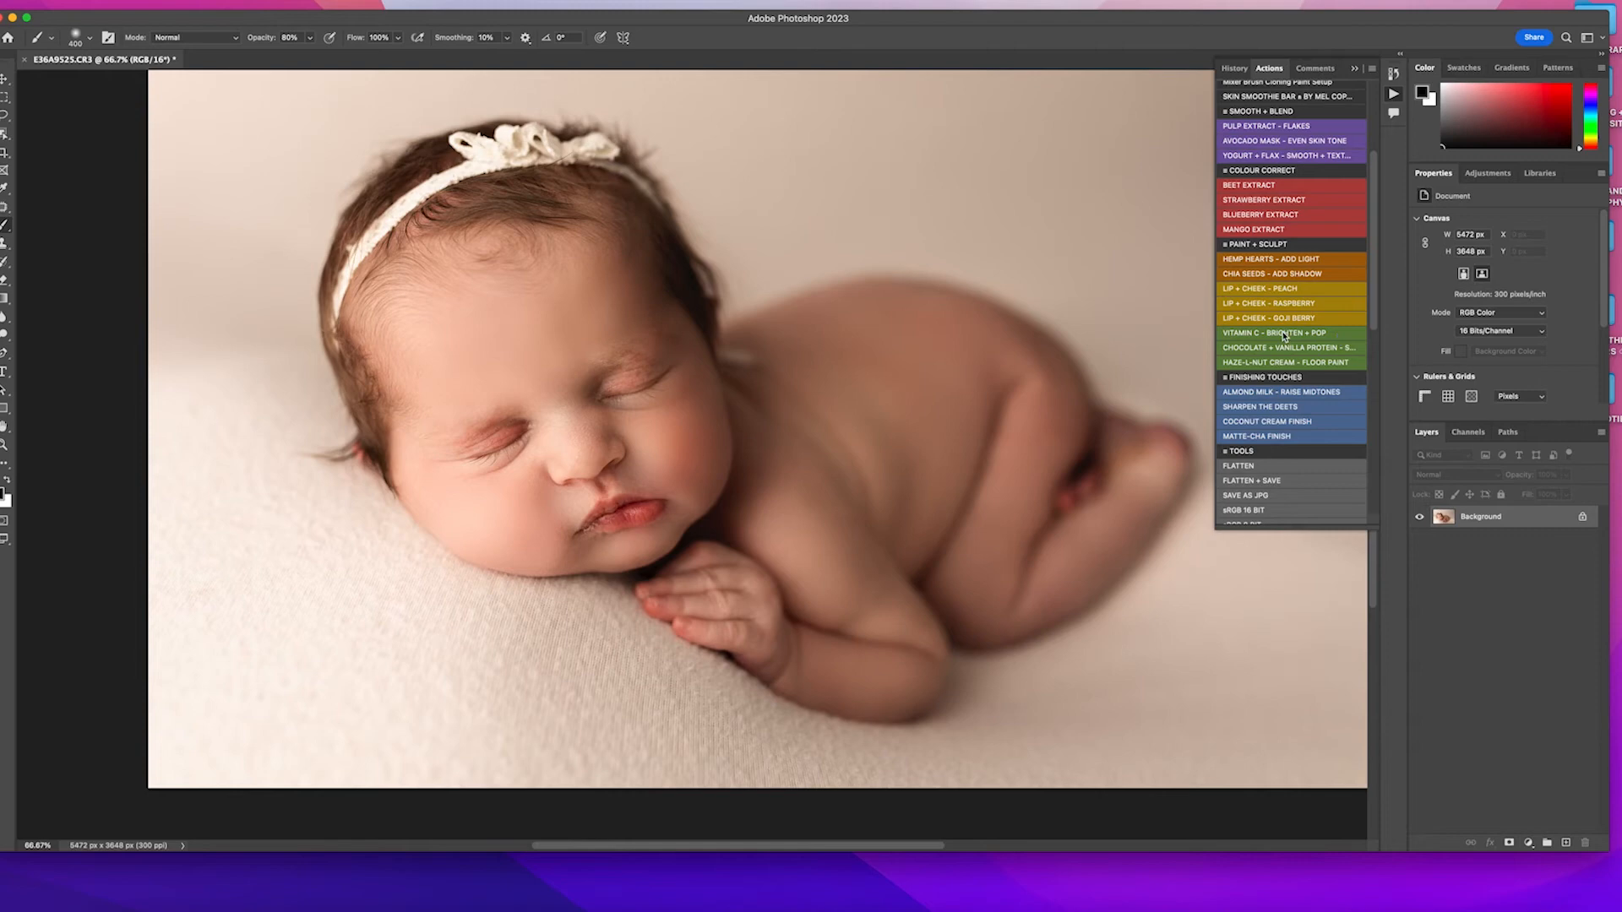
Apply the VITAMIN C – BRIGHTEN + POP action to the portrait
{"action": "left_click", "coordinate": [1275, 332]}
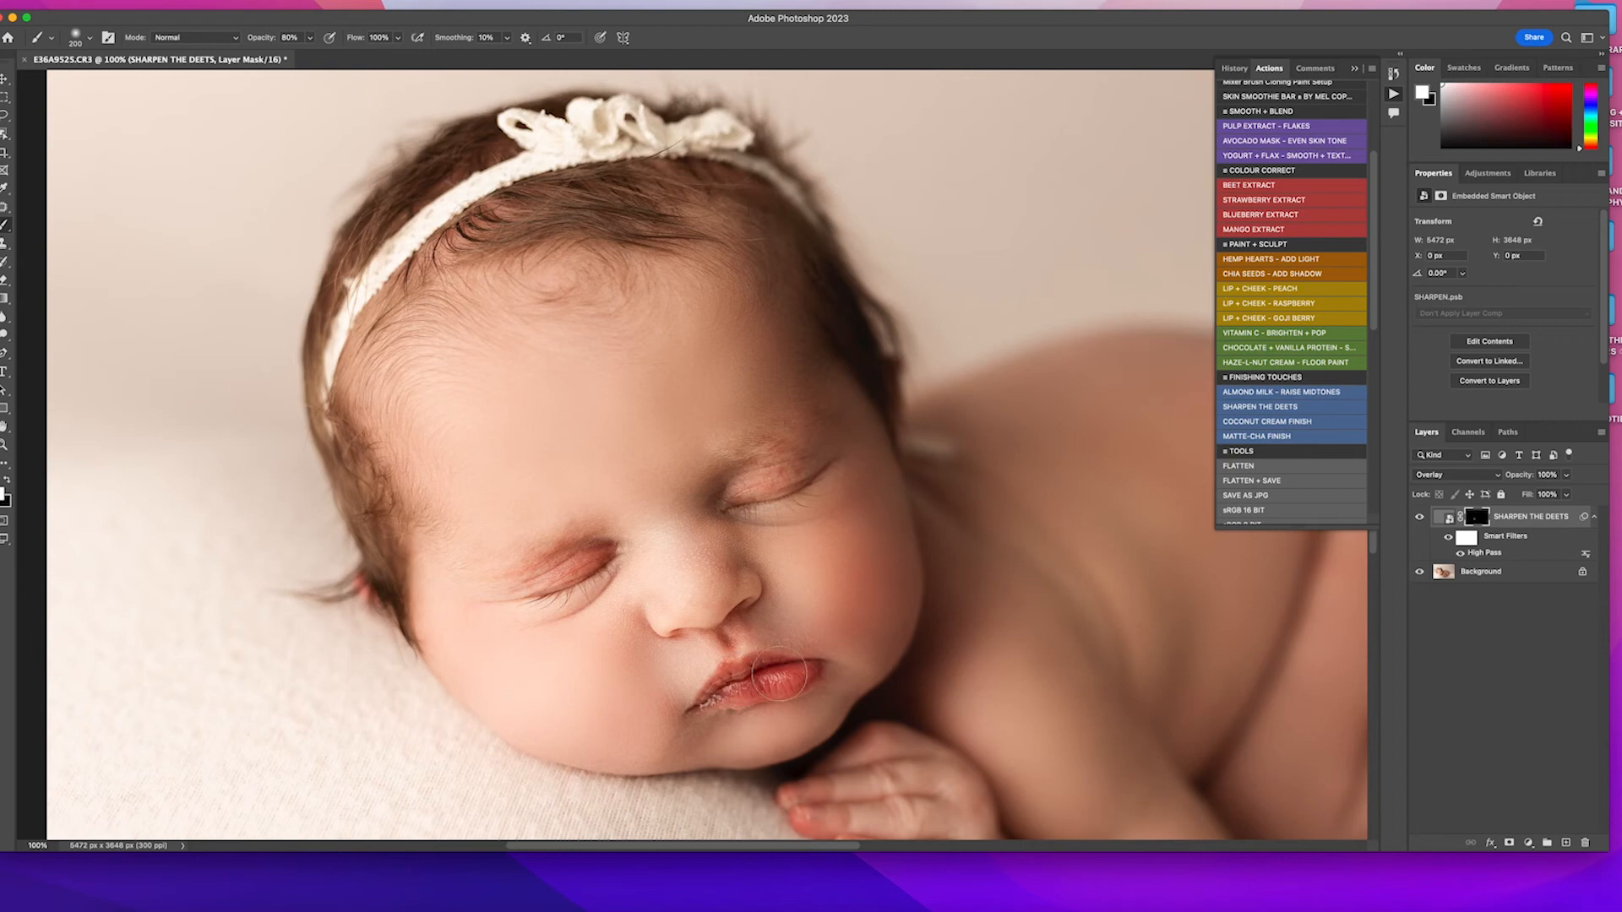
Work on the SHARPEN THE DEETS layer's mask in the Layers panel
{"action": "left_click", "coordinate": [1420, 517]}
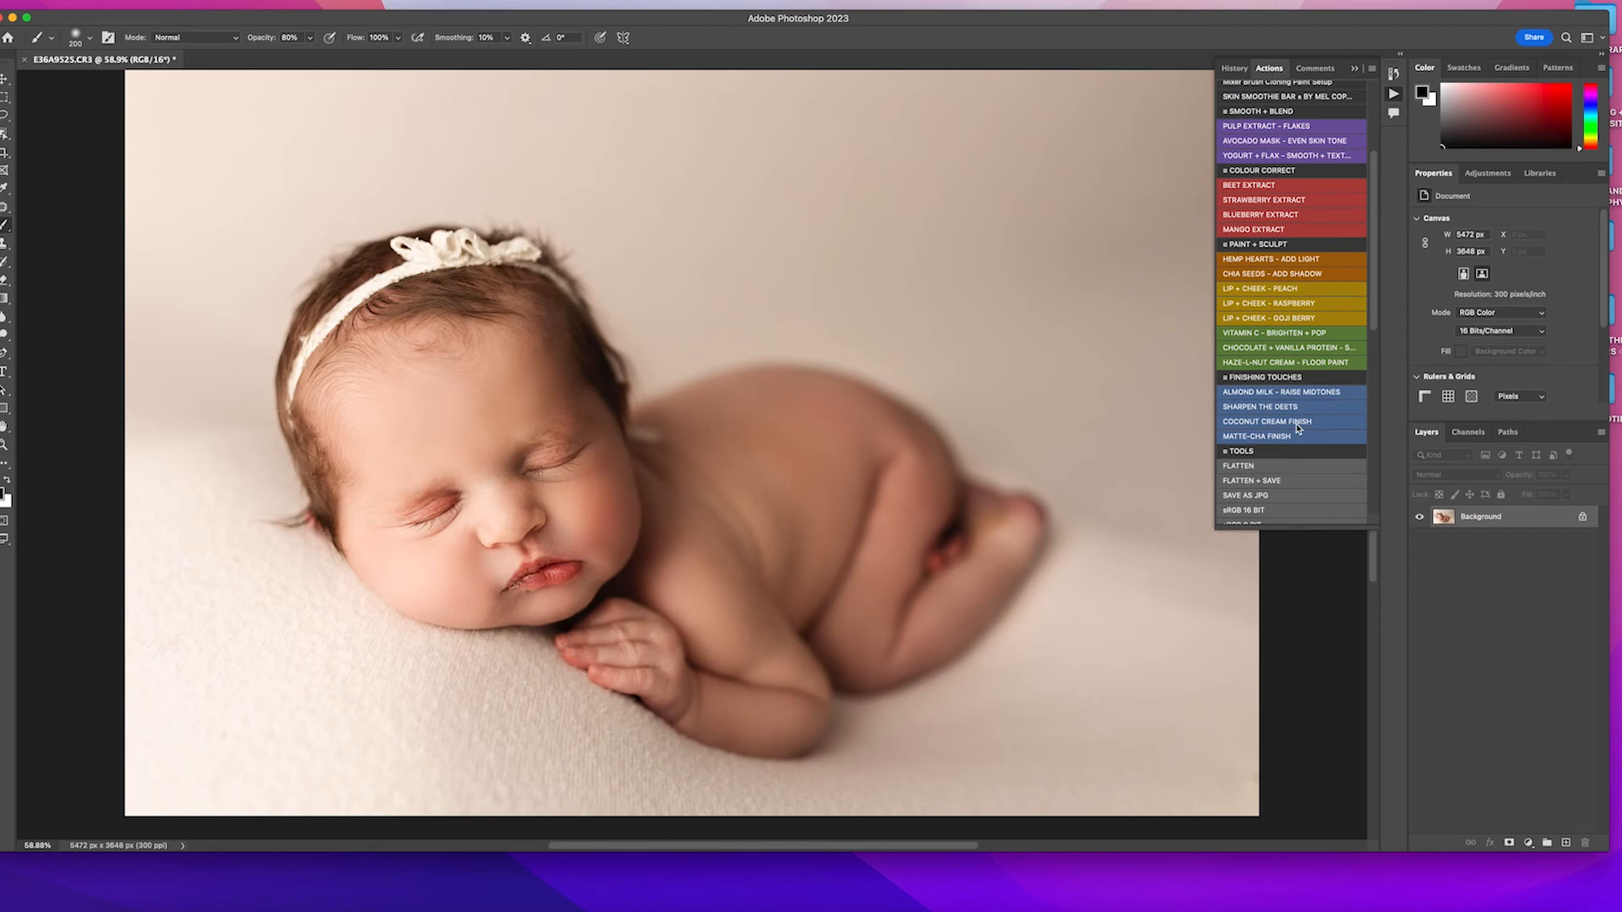
{"action": "mouse_move", "coordinate": [1298, 442]}
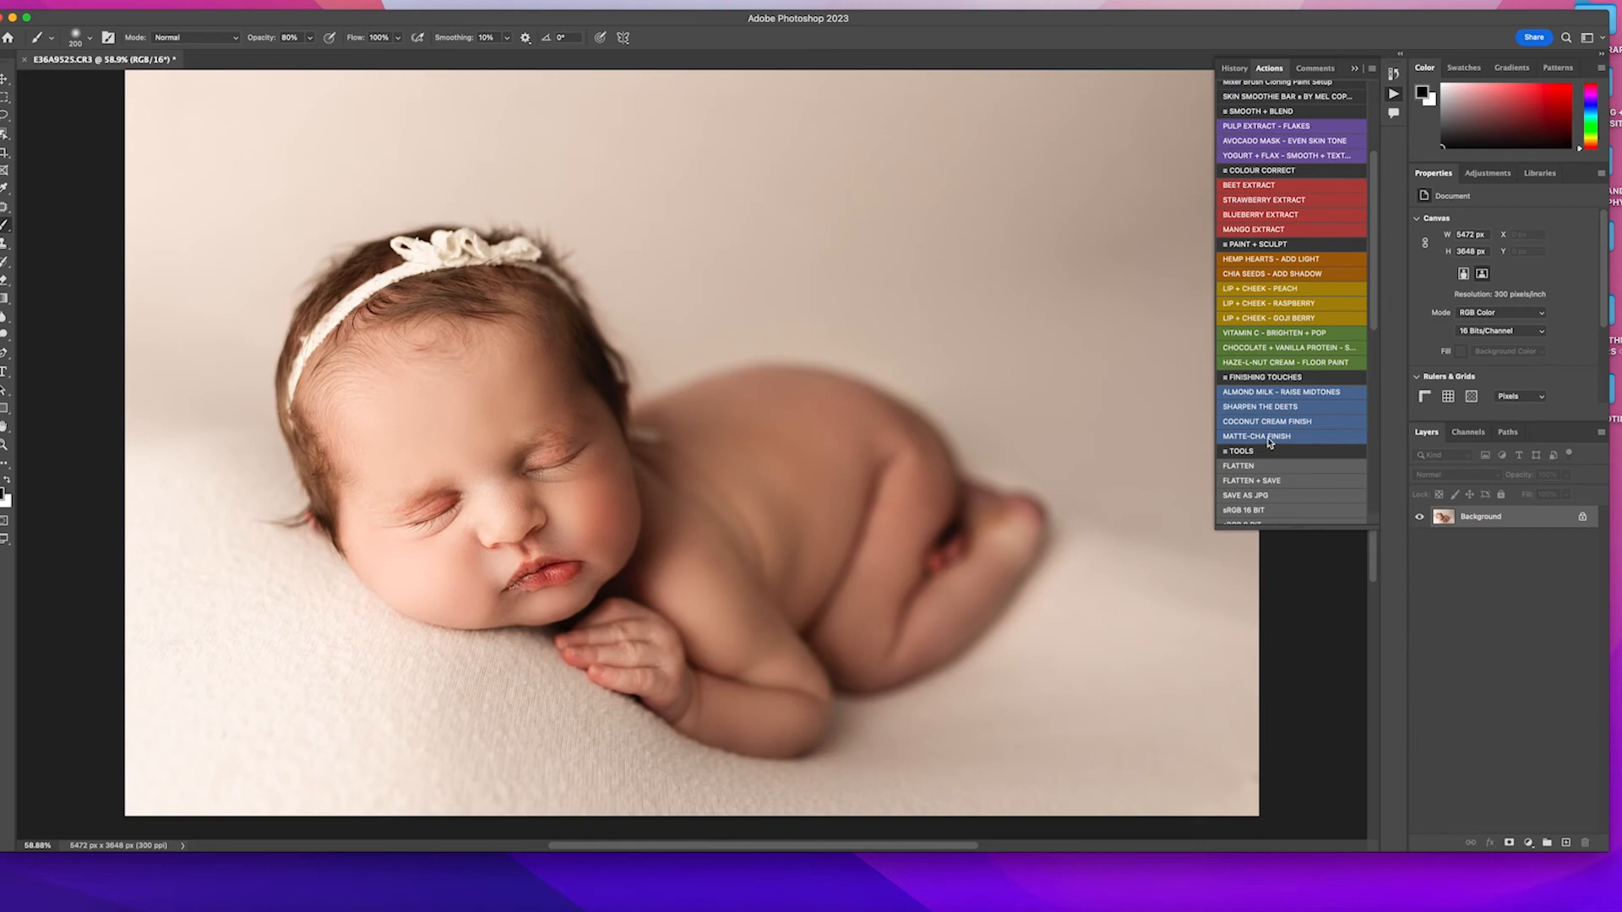
{"action": "mouse_move", "coordinate": [969, 331]}
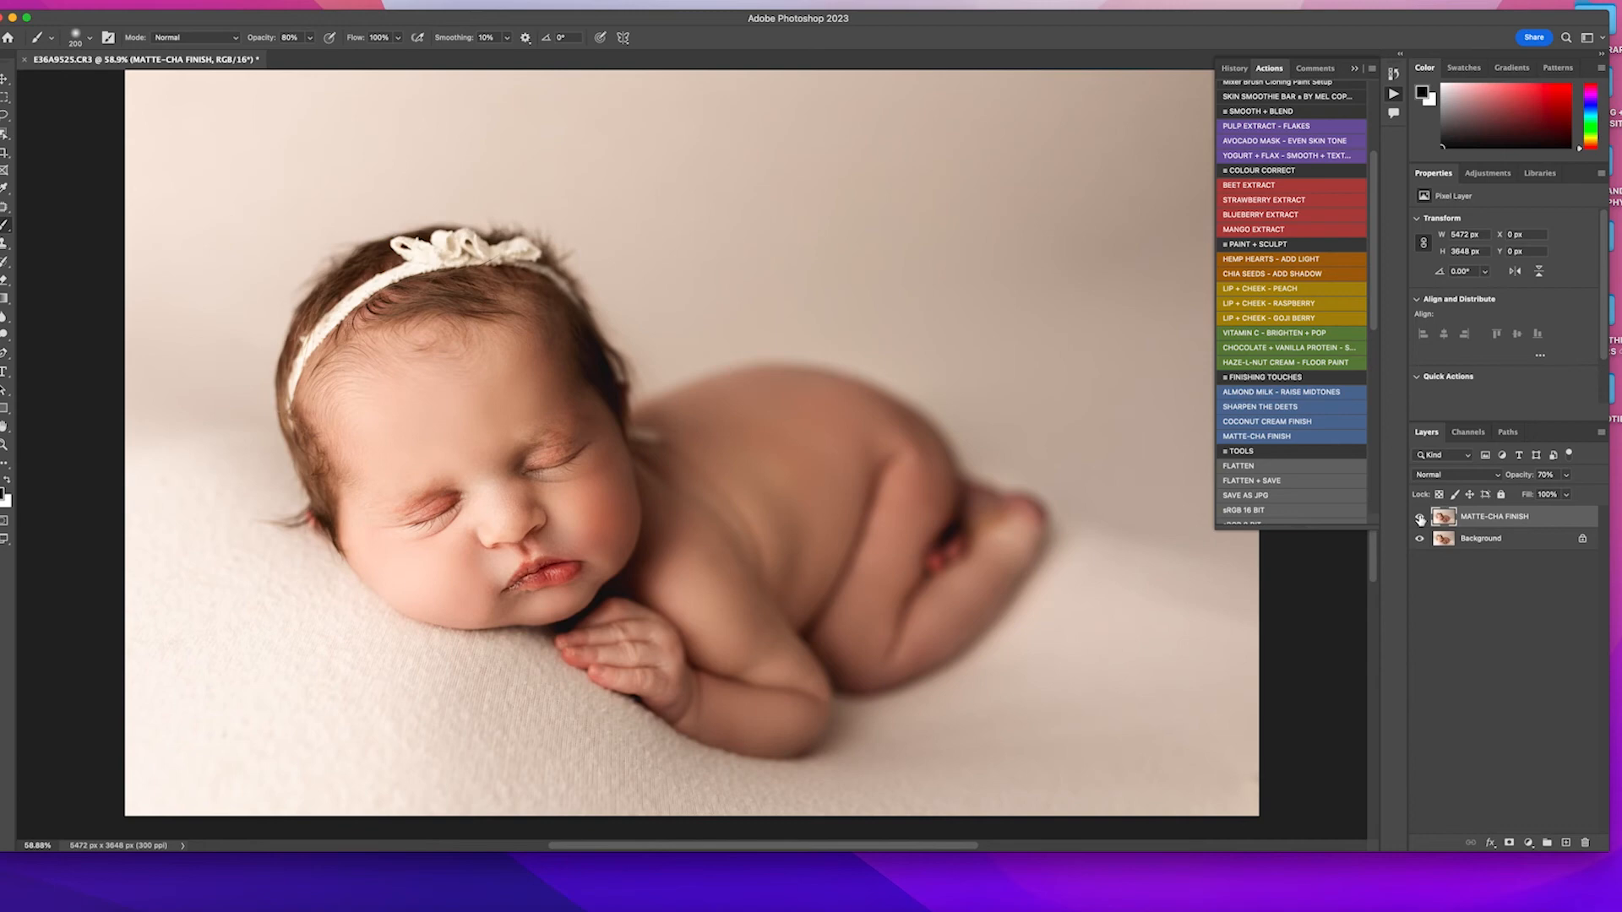
Set the new MATTE-CHA FINISH layer's opacity to 70% above the Background
{"action": "left_click", "coordinate": [1420, 516]}
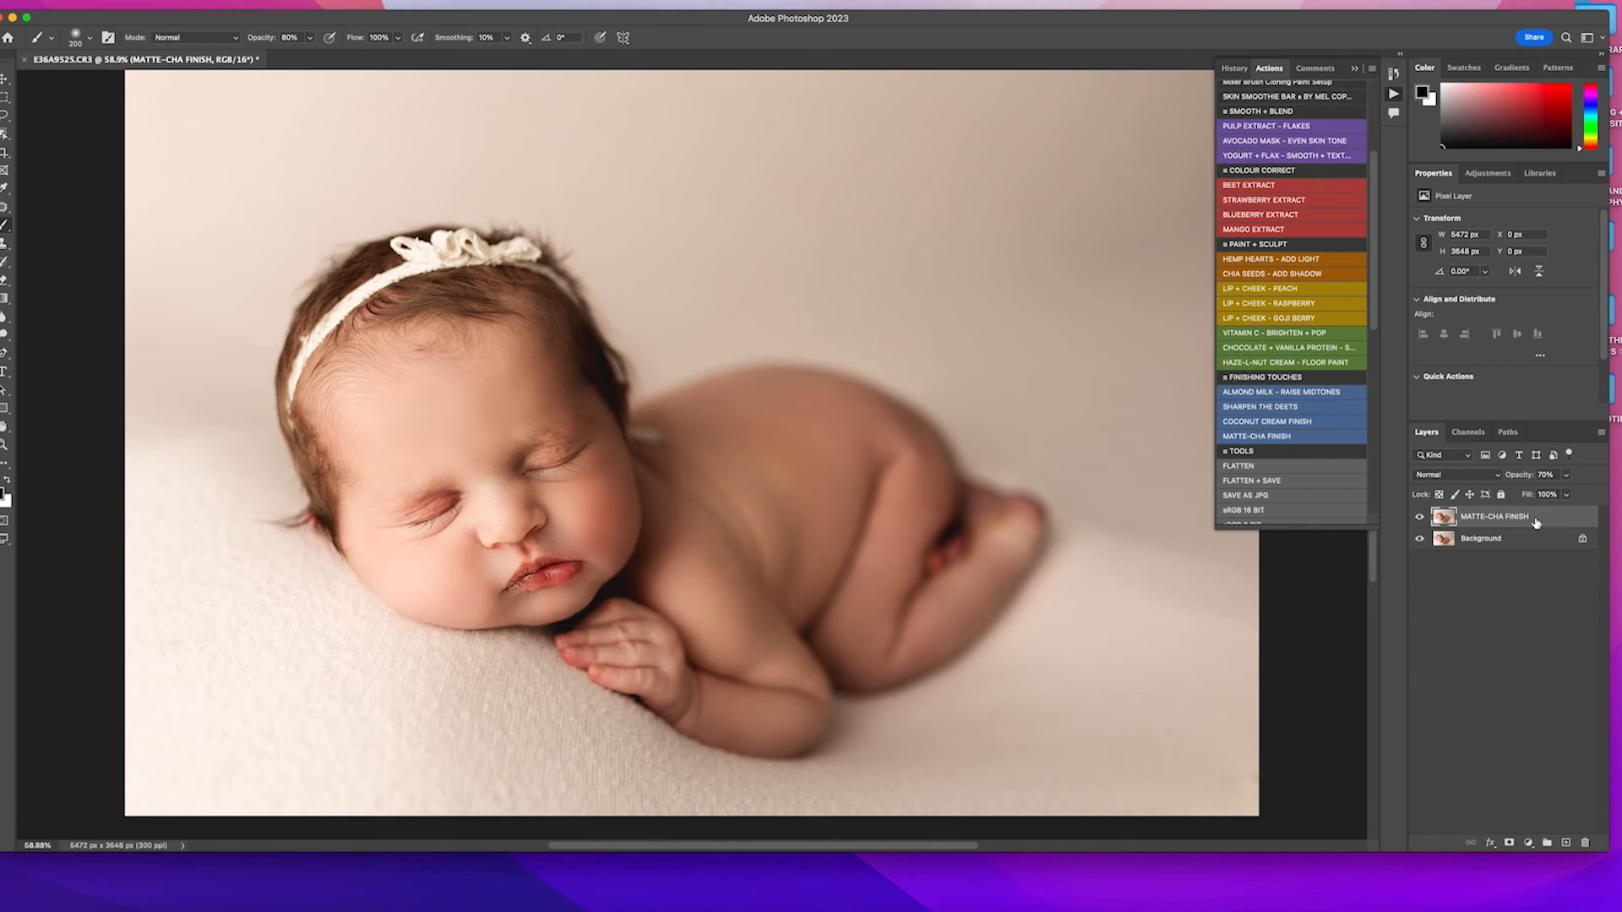
Apply the Coconut Cream Finish haze group and toggle its visibility to compare
{"action": "left_click", "coordinate": [1266, 421]}
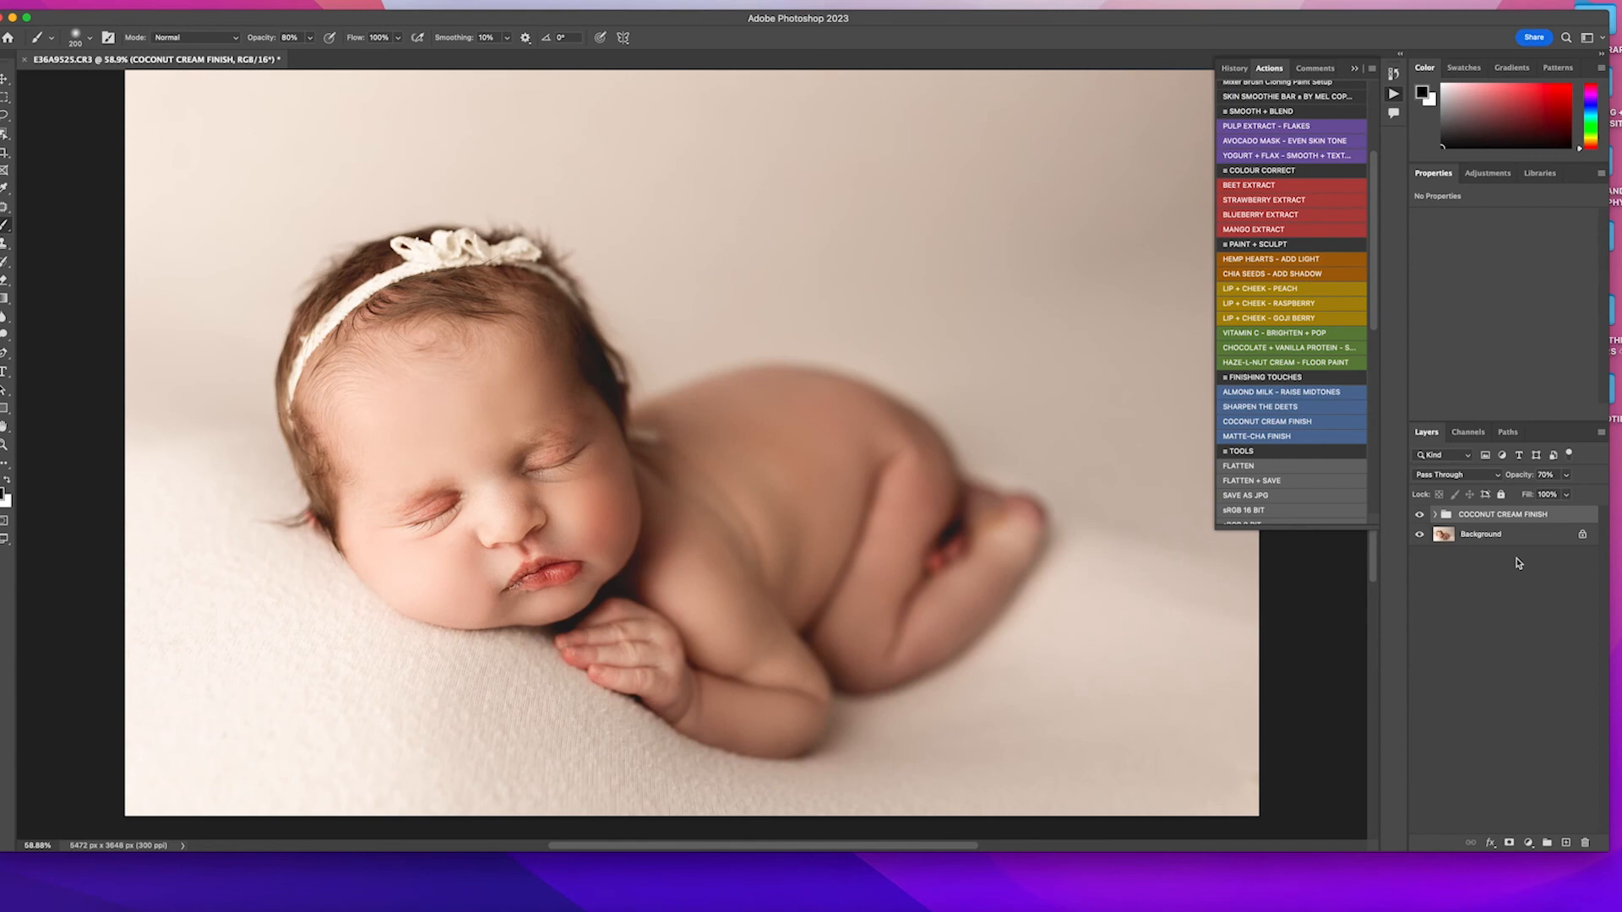
{"action": "left_click", "coordinate": [1419, 514]}
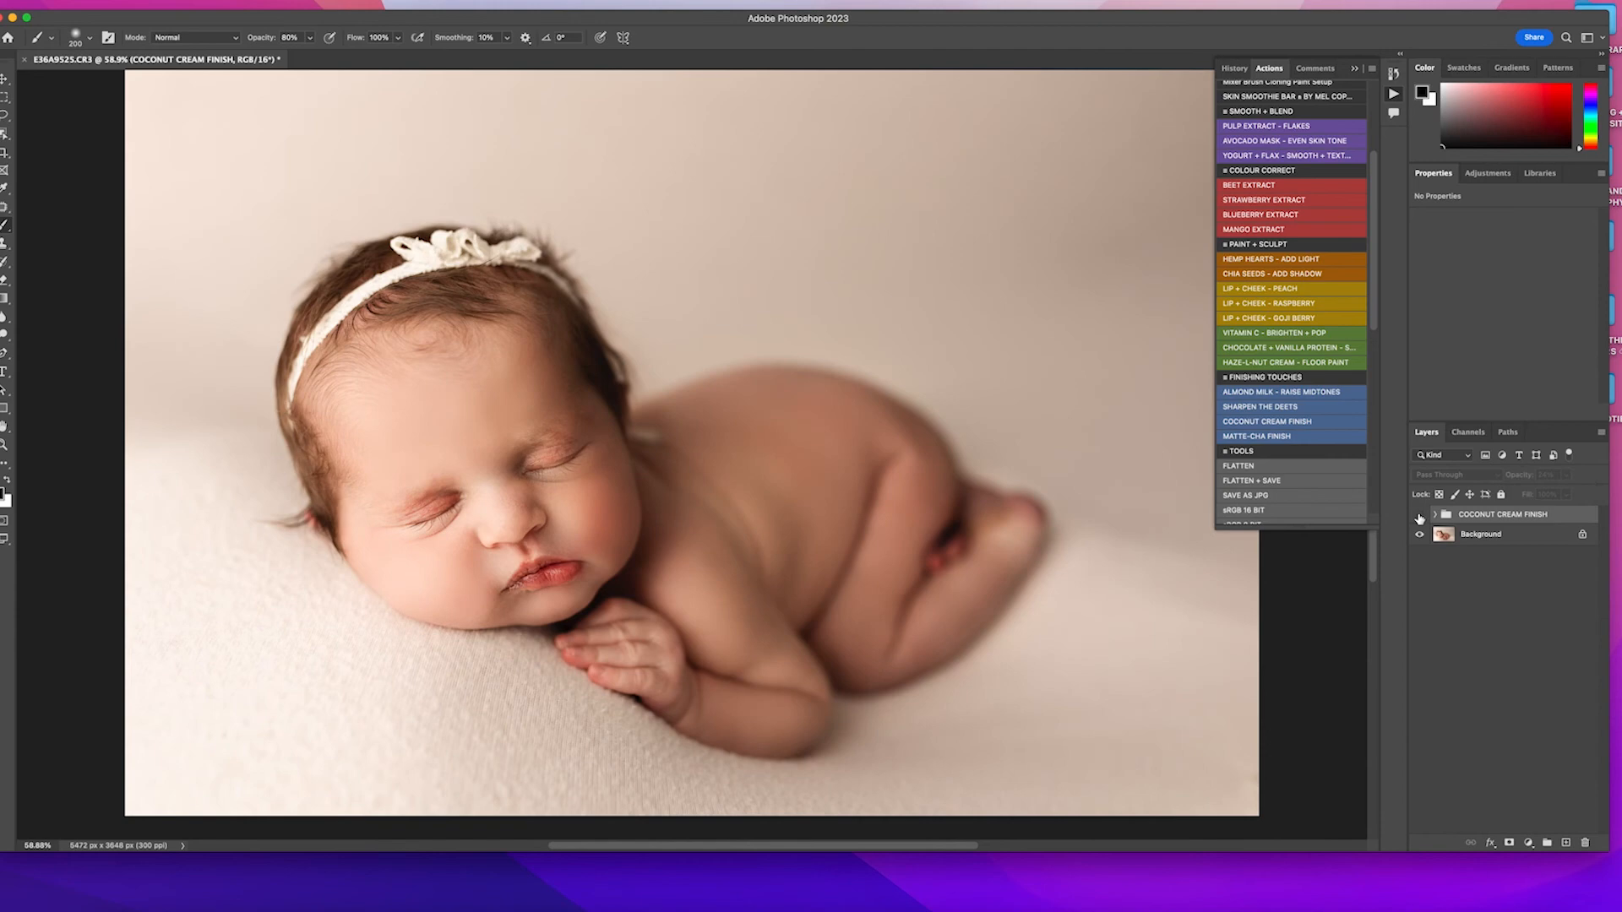
{"action": "left_click", "coordinate": [1418, 515]}
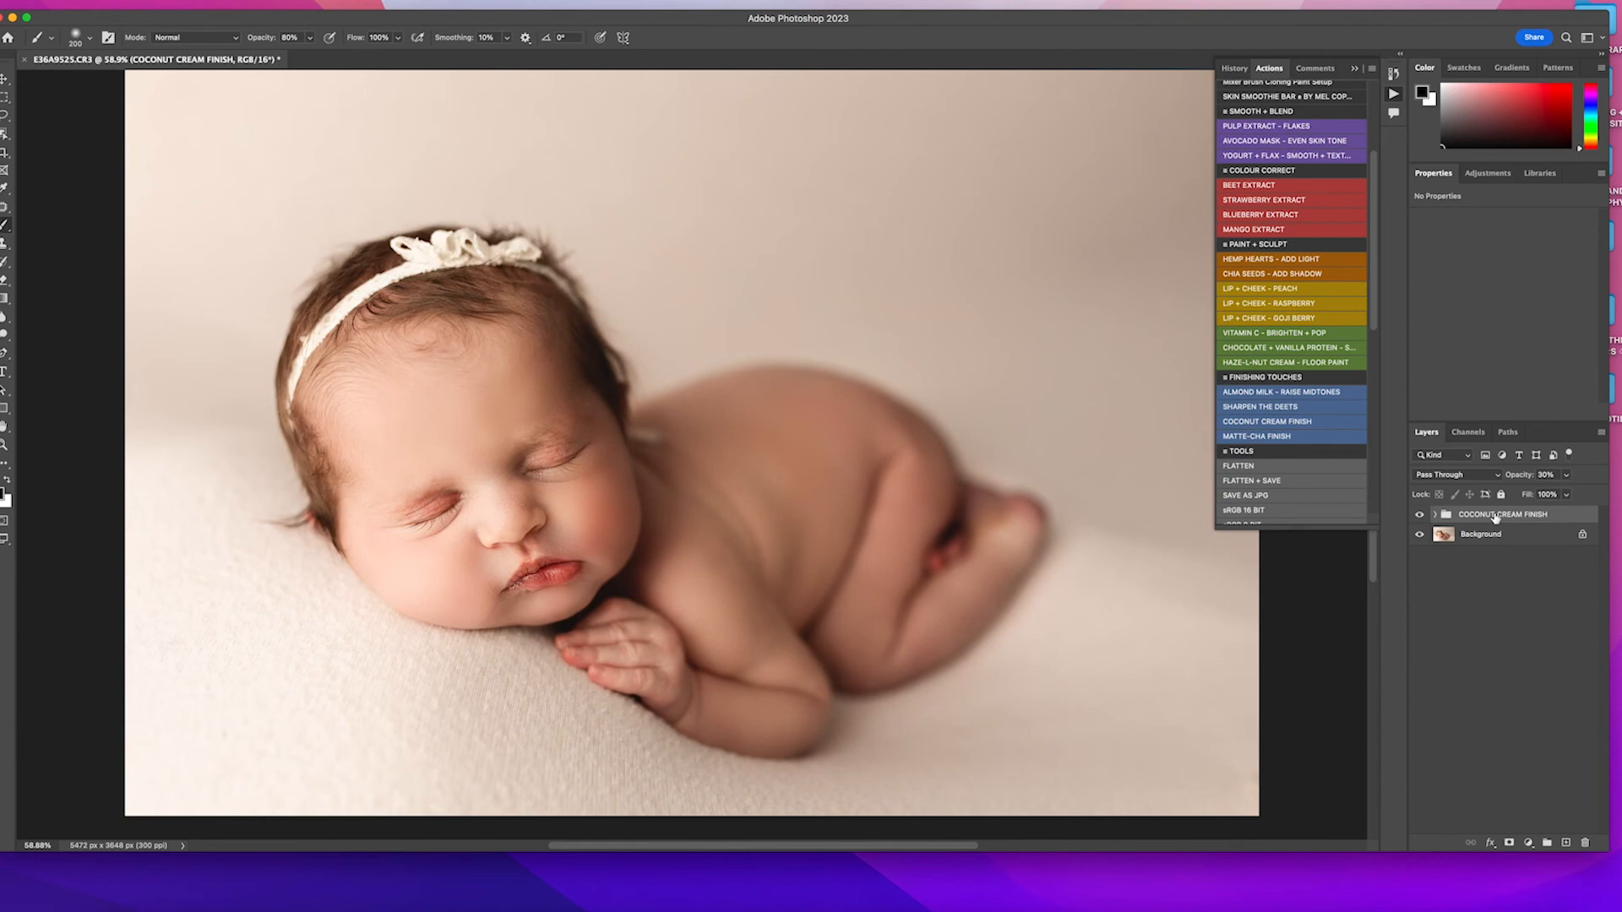
{"action": "mouse_move", "coordinate": [1507, 843]}
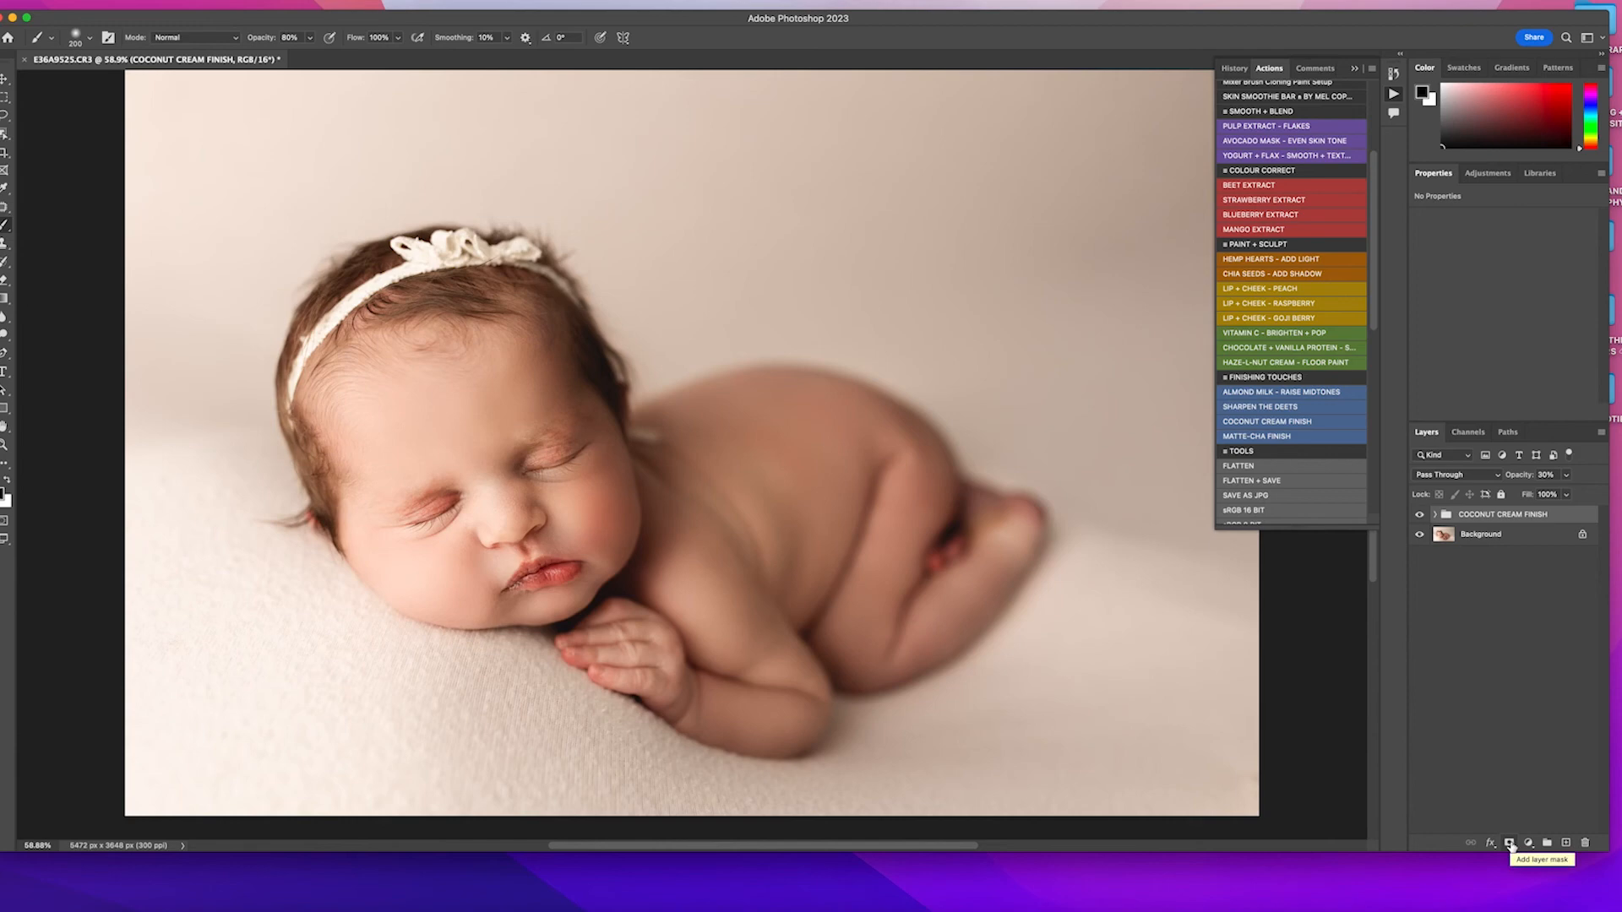
Add a layer mask to the Coconut Cream Finish group for hiding haze on the face
{"action": "left_click", "coordinate": [1507, 843]}
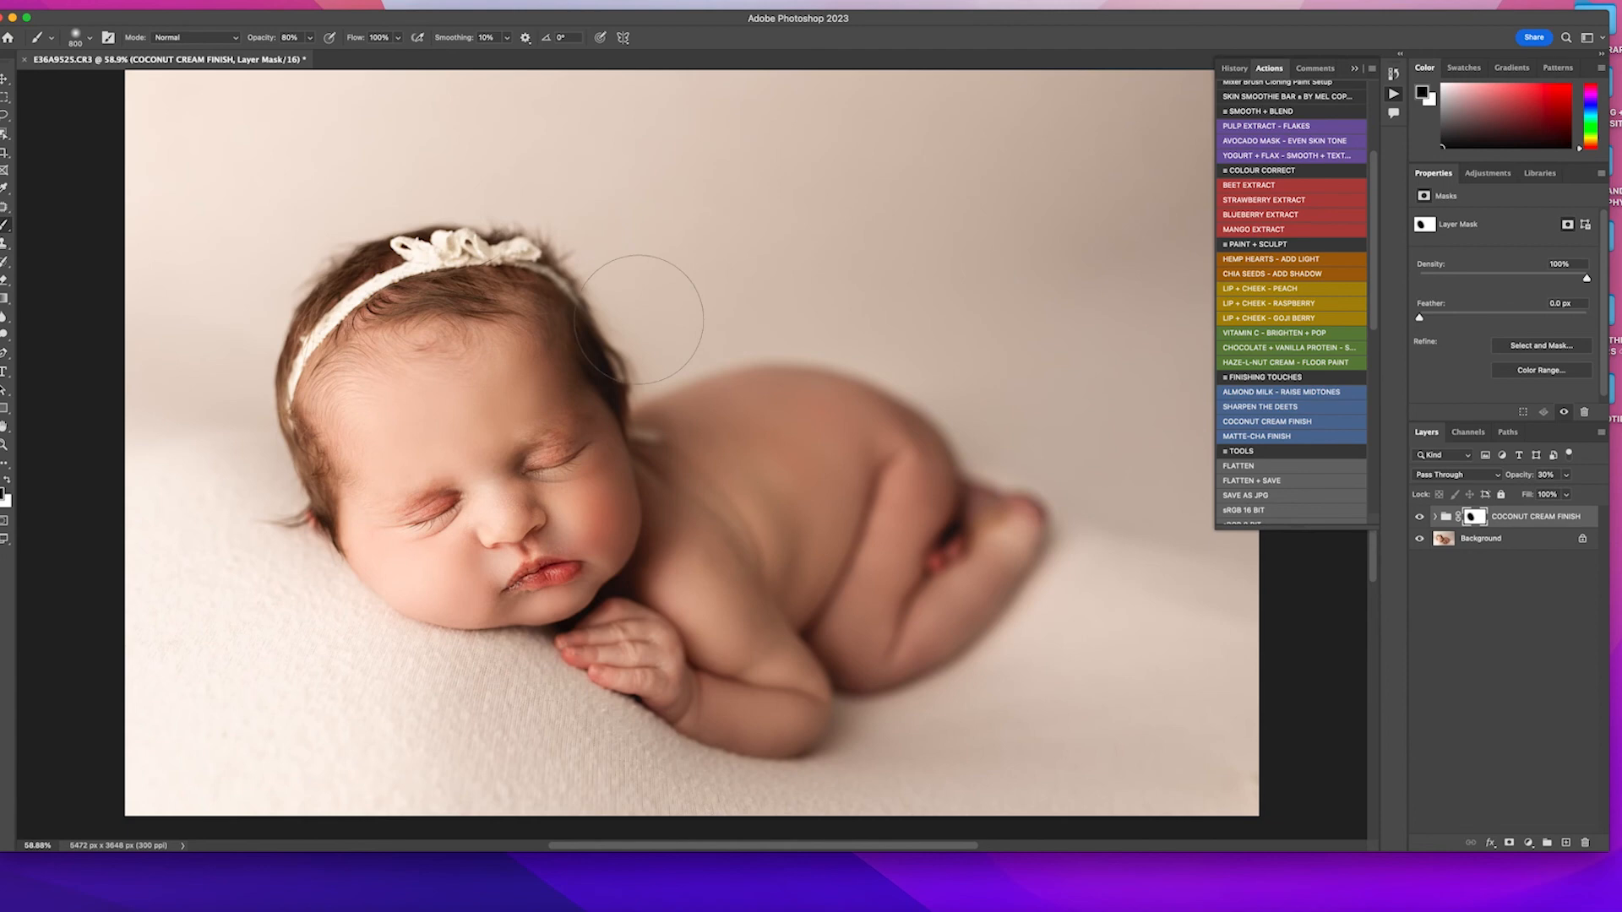
{"action": "mouse_move", "coordinate": [1287, 662]}
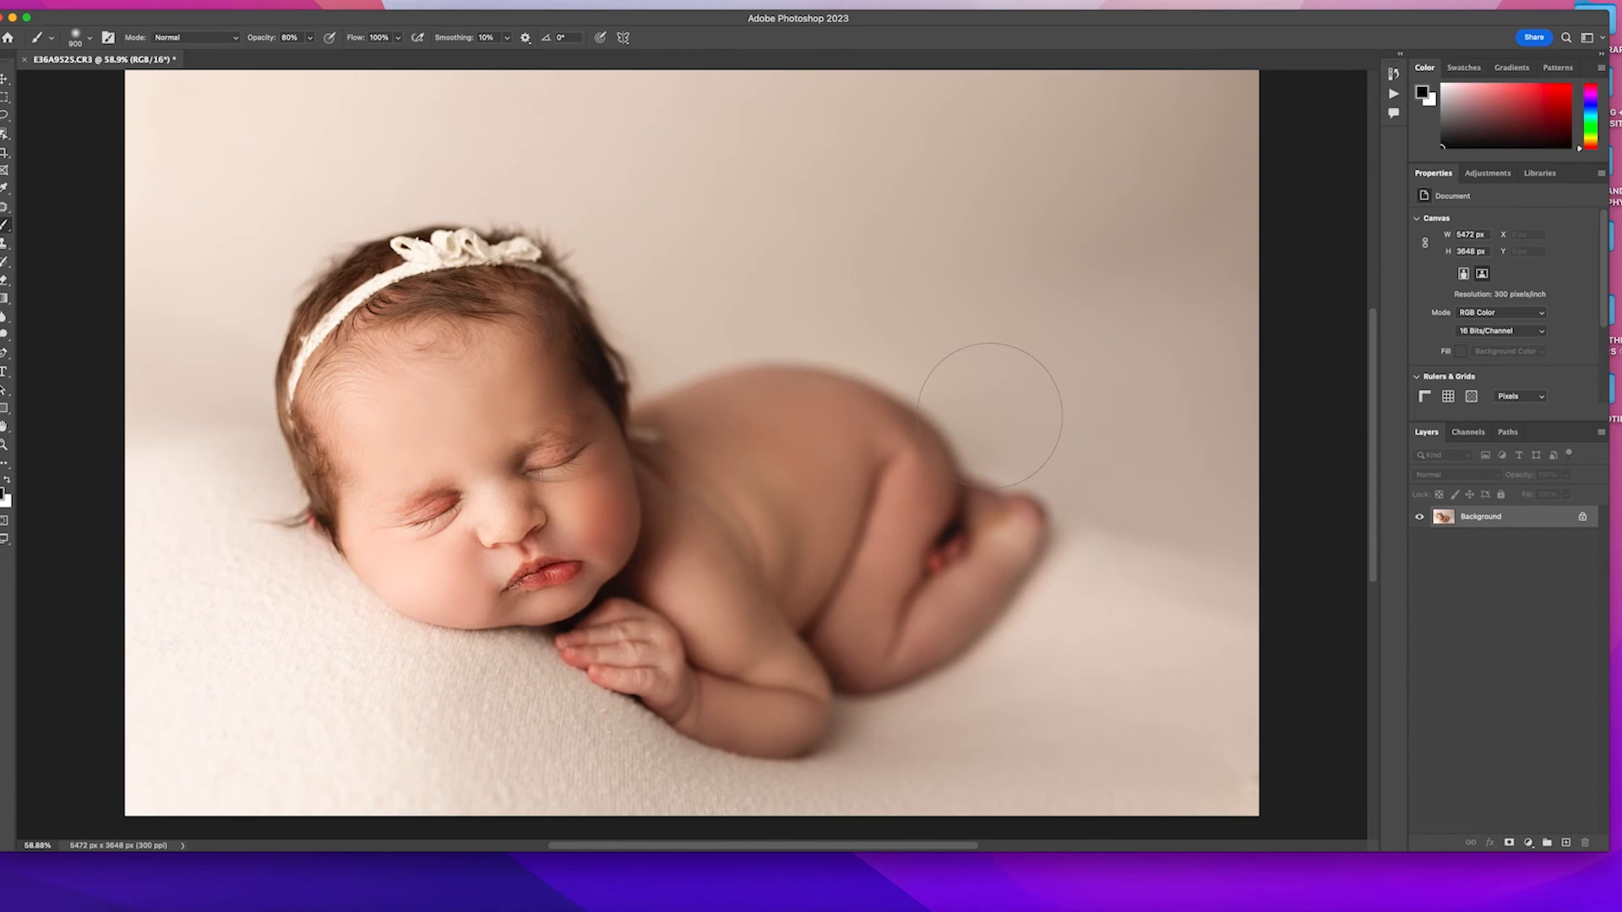
{"action": "mouse_move", "coordinate": [1230, 409]}
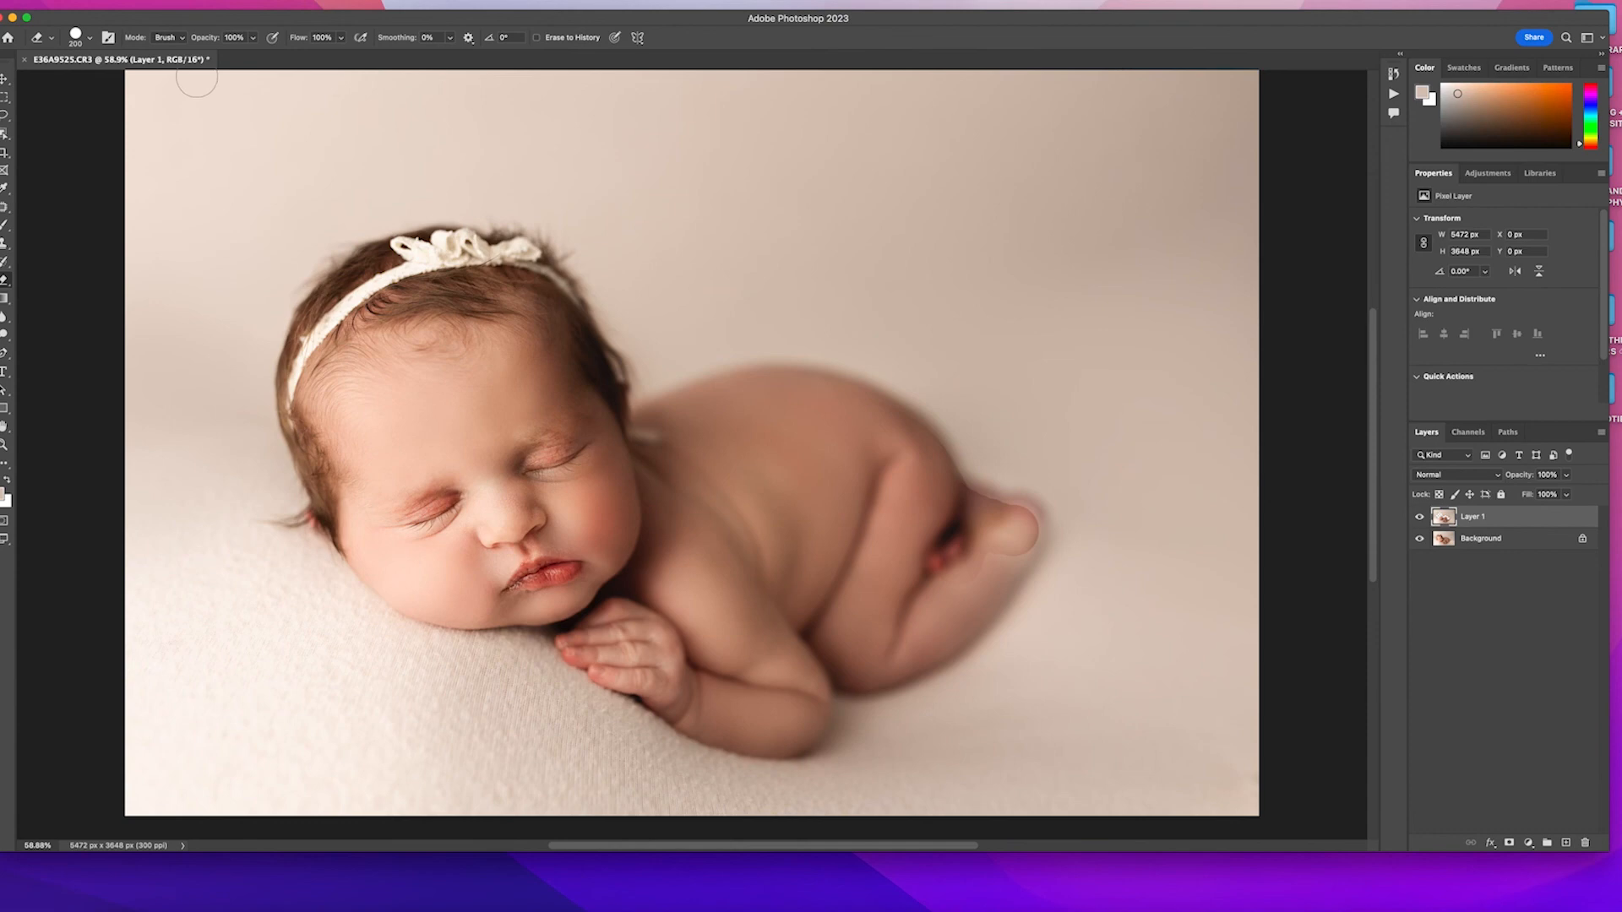
Erase small patches of the smoothed Layer 1 over the baby's body
{"action": "left_click", "coordinate": [92, 37]}
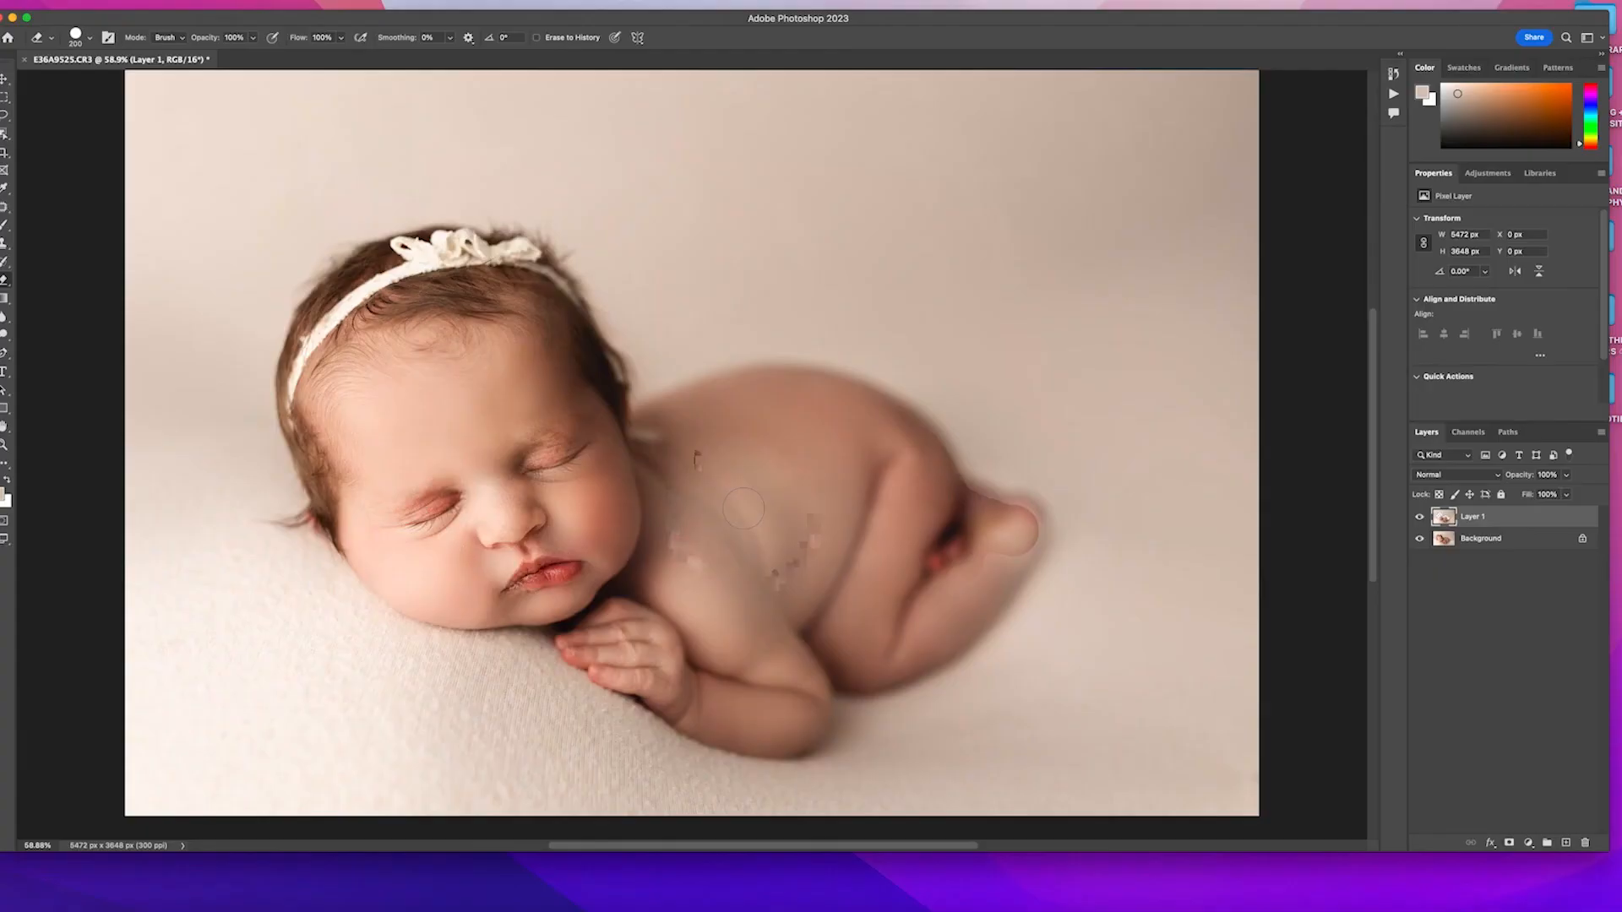
Enlarge the eraser greatly so Layer 1 can be cleared off the baby
{"action": "left_click", "coordinate": [91, 38]}
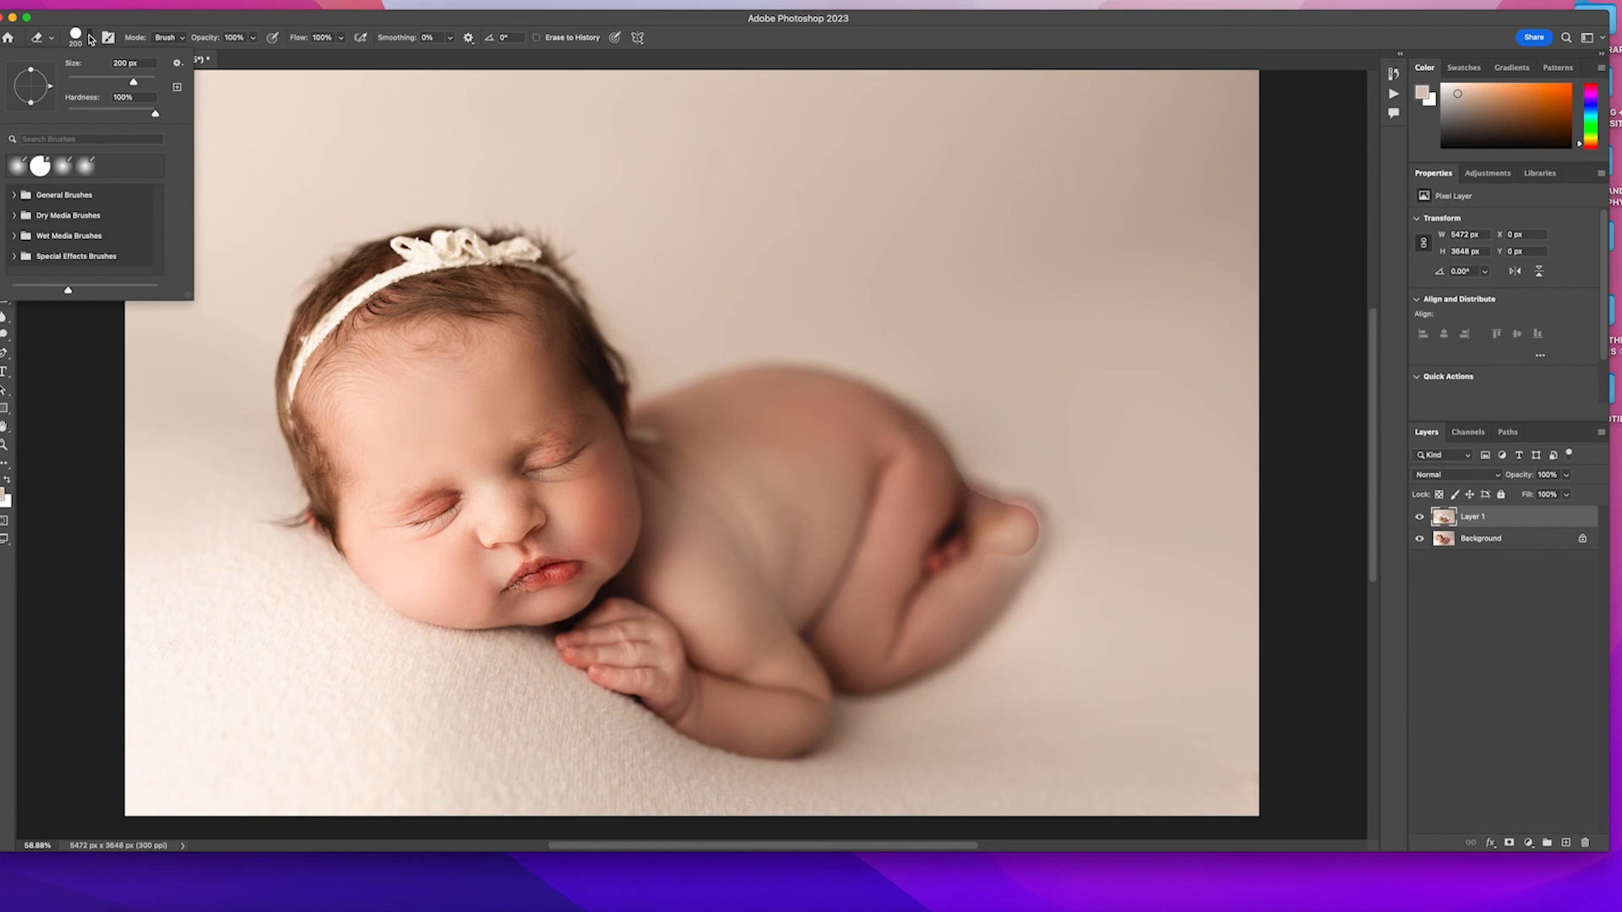
{"action": "left_click_drag", "start_coordinate": [152, 114], "coordinate": [78, 114]}
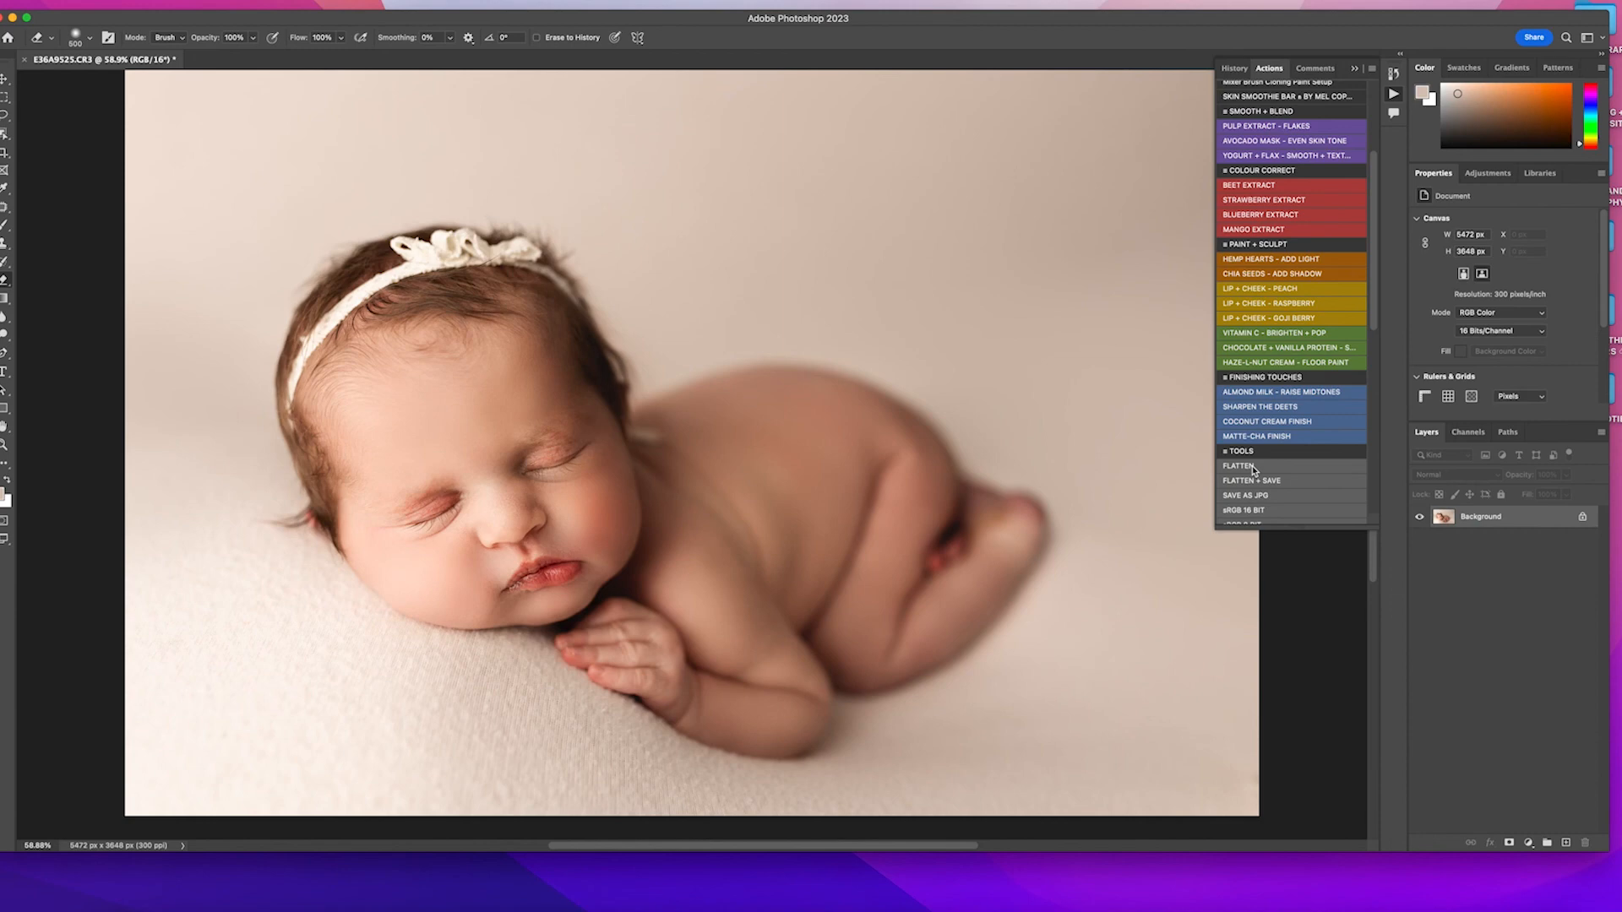
Flatten all layers into a single Background with the FLATTEN action
{"action": "left_click", "coordinate": [1234, 68]}
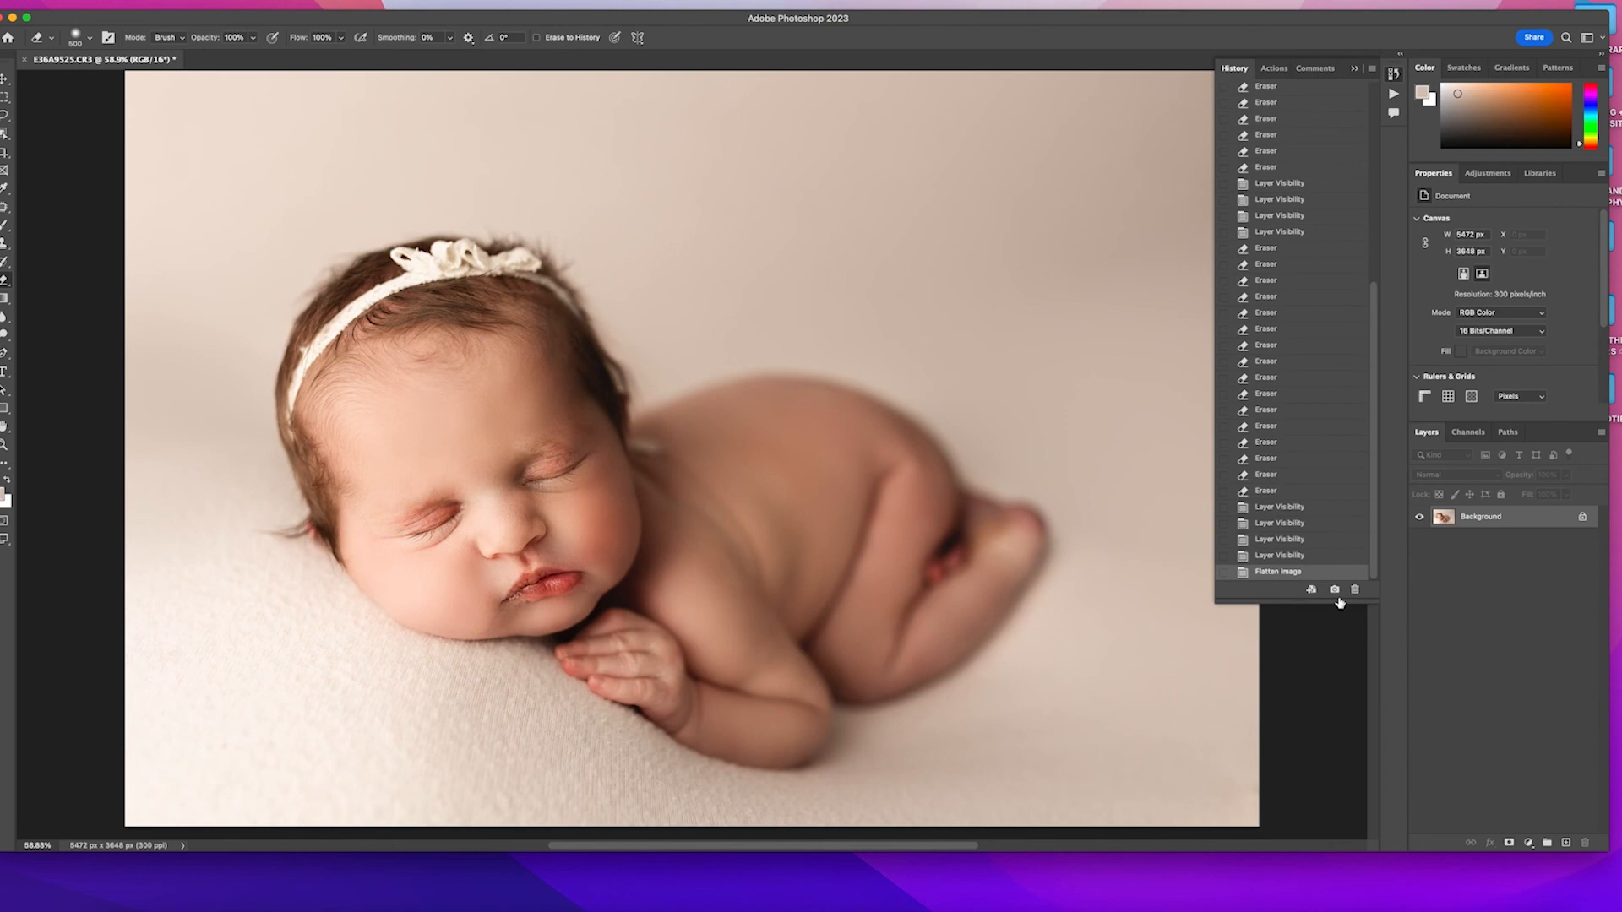